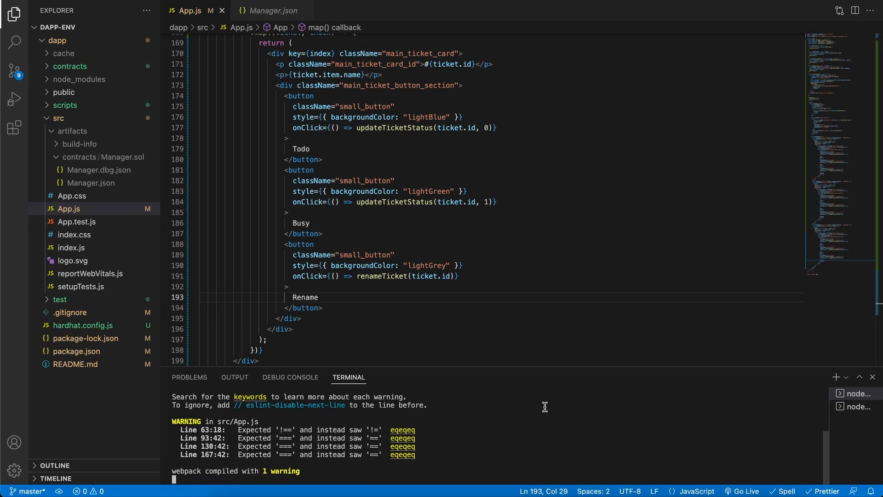
{"action": "mouse_move", "coordinate": [541, 412]}
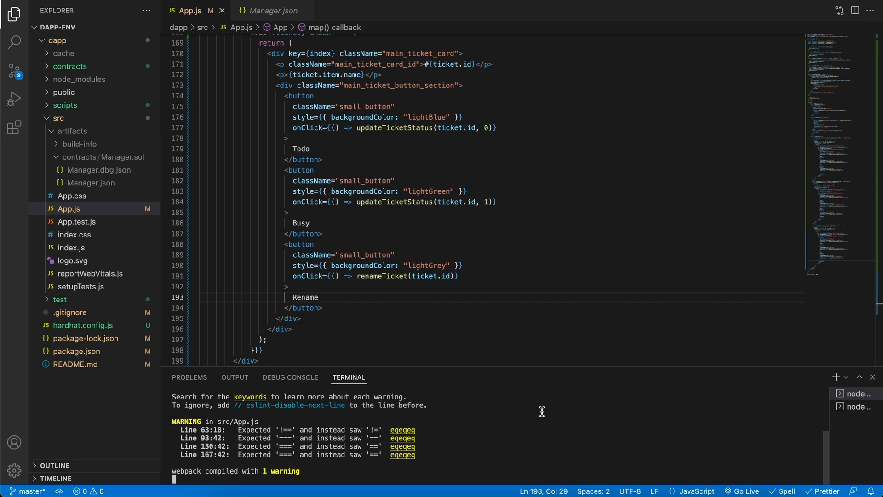
{"action": "mouse_move", "coordinate": [443, 429]}
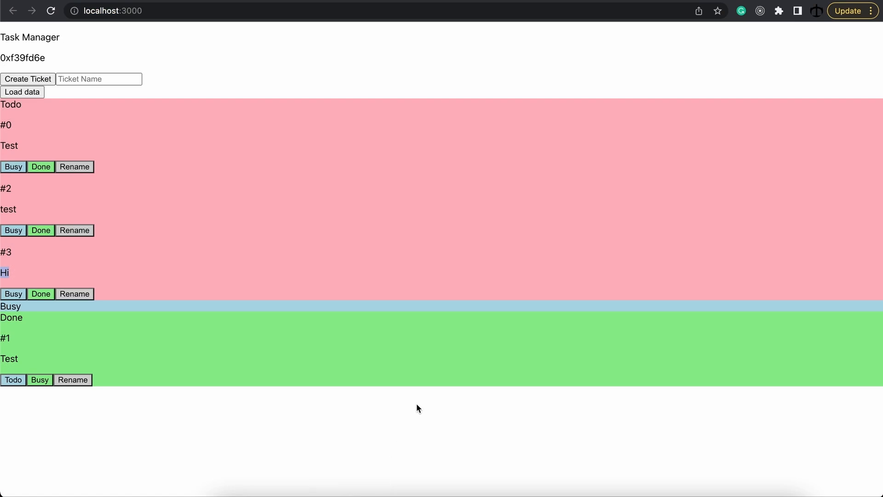
{"action": "mouse_move", "coordinate": [401, 479]}
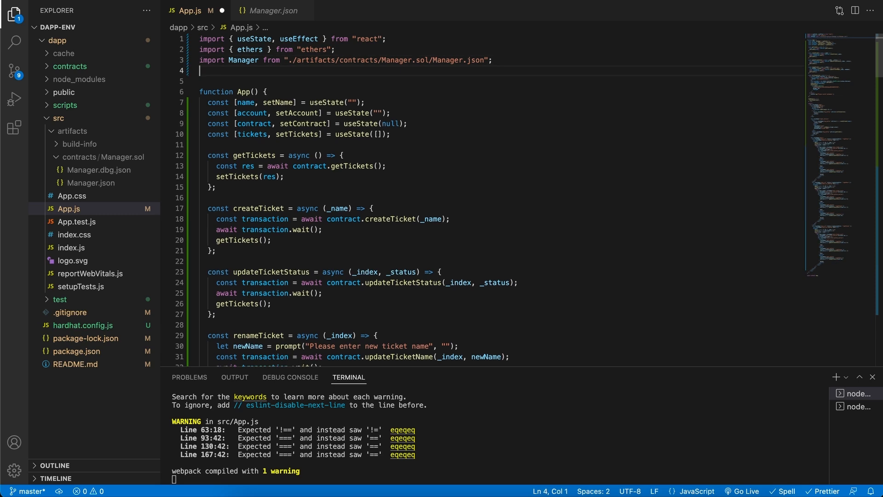
Add import "./App.css"; on line 4 of App.js and save the file
{"action": "type", "text": "import"}
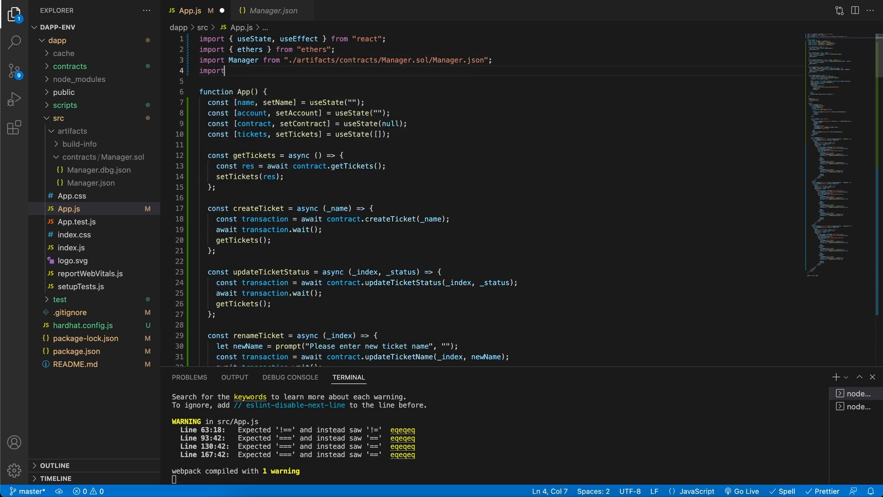
{"action": "type", "text": "\"./\""}
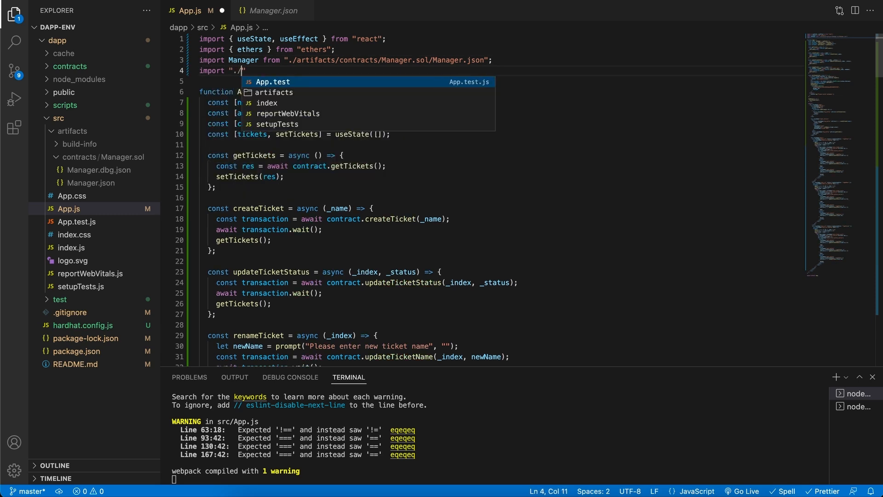
{"action": "type", "text": "App.css"}
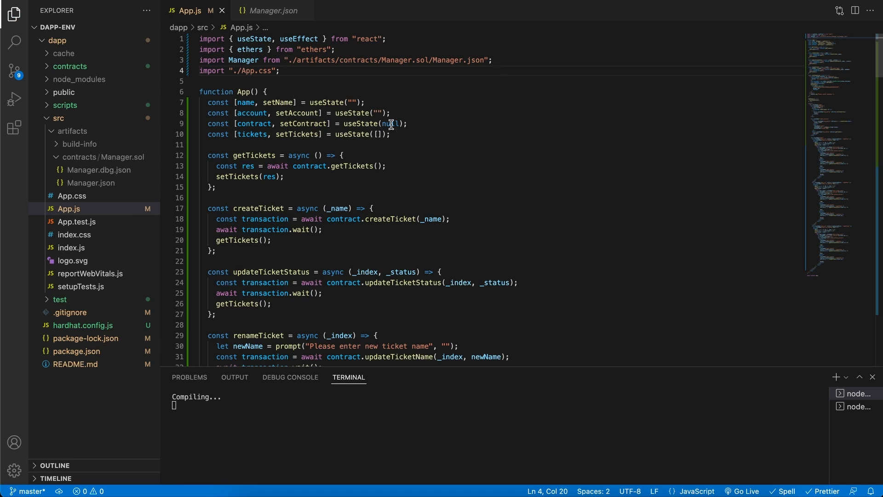
Delete every default rule in App.css, collapse the artifacts folder, and open index.css
{"action": "left_click", "coordinate": [71, 196]}
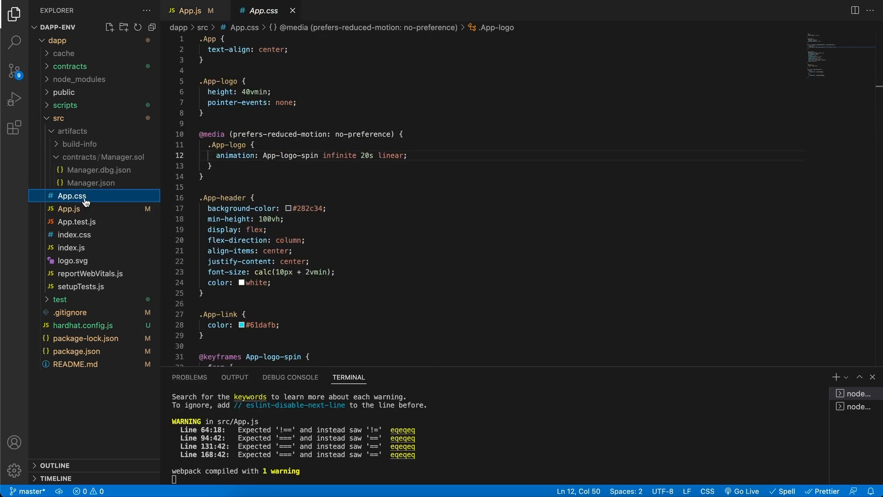
{"action": "key", "text": "Ctrl+a"}
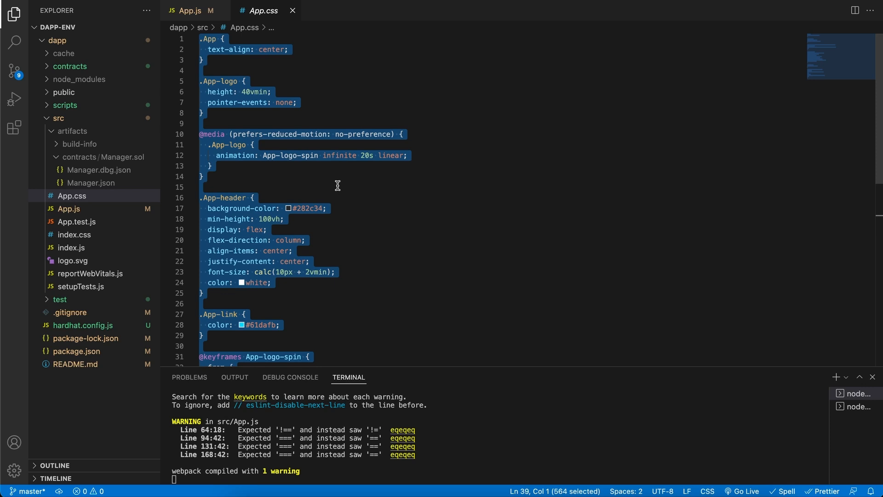
{"action": "key", "text": "Delete"}
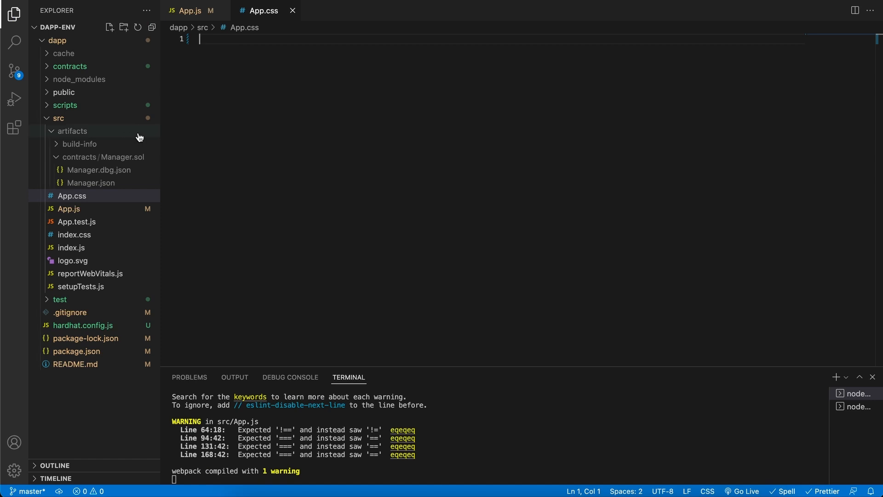
{"action": "left_click", "coordinate": [72, 131]}
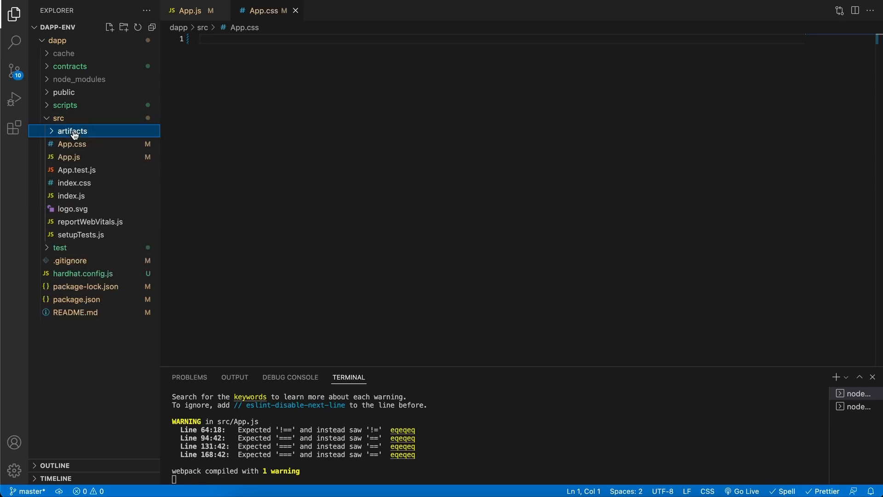
{"action": "mouse_move", "coordinate": [81, 182]}
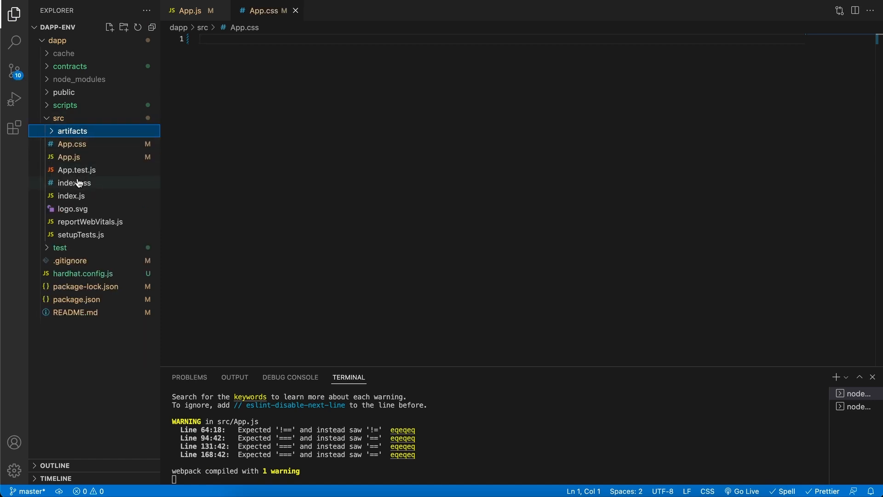
{"action": "double_click", "coordinate": [75, 183]}
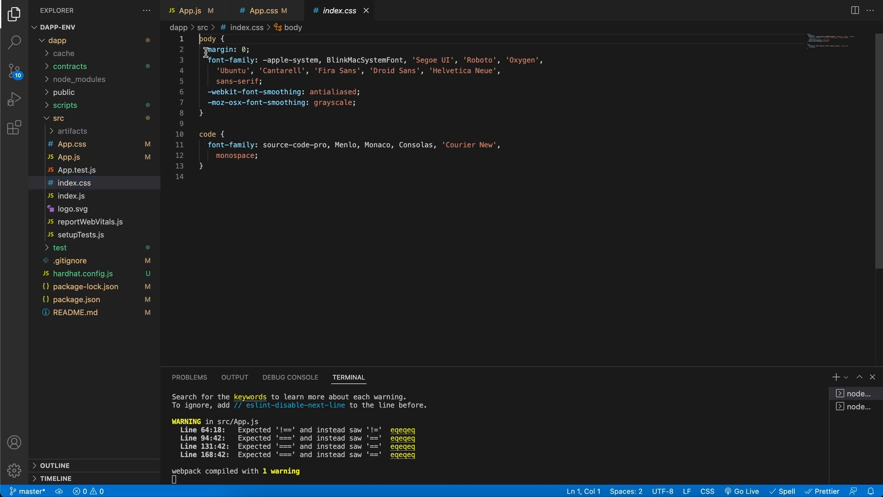
Insert a universal * rule with margin 0 at the top of index.css
{"action": "key", "text": "Enter"}
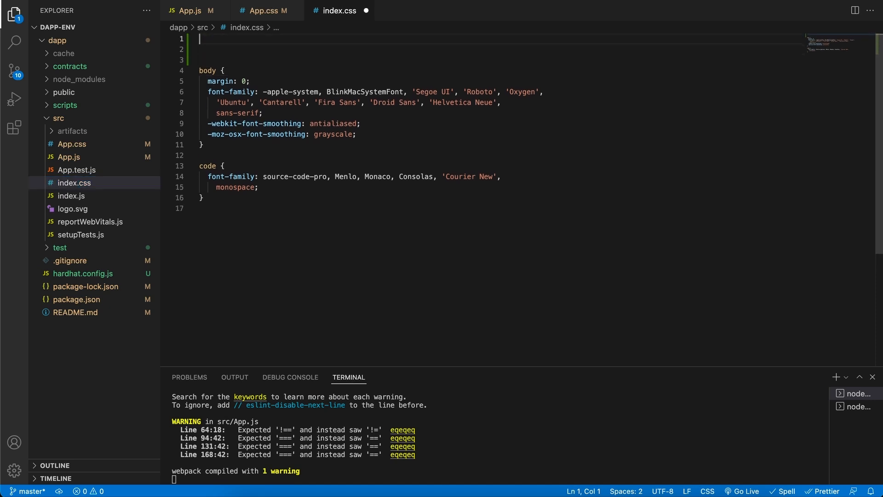
{"action": "type", "text": "* {"}
{"action": "left_click", "coordinate": [499, 49]}
{"action": "type", "text": "margin: ;"}
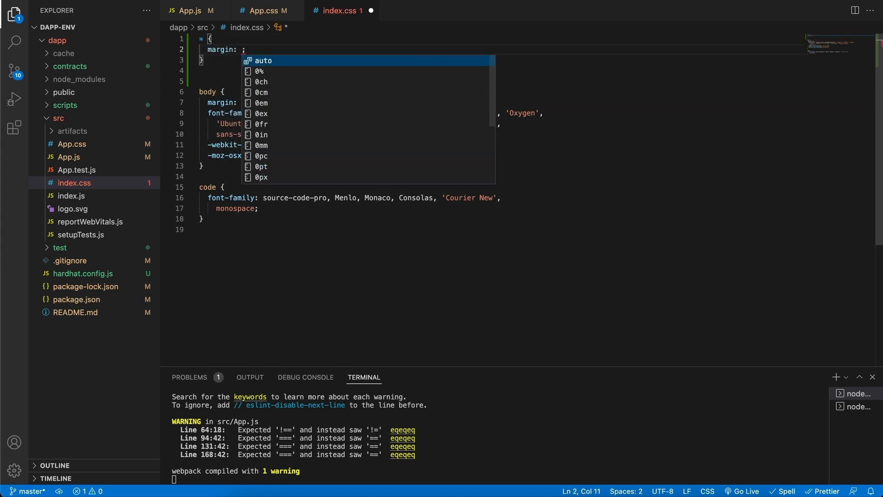
{"action": "type", "text": "0"}
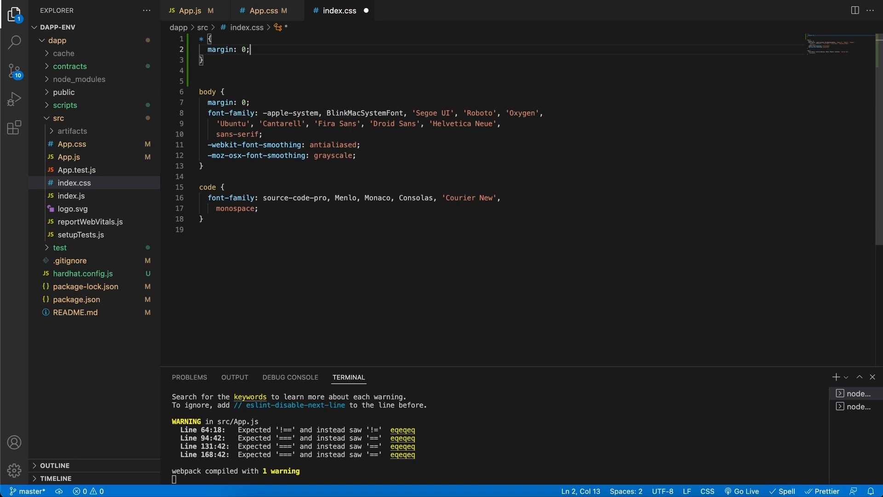
{"action": "type", "text": "pad"}
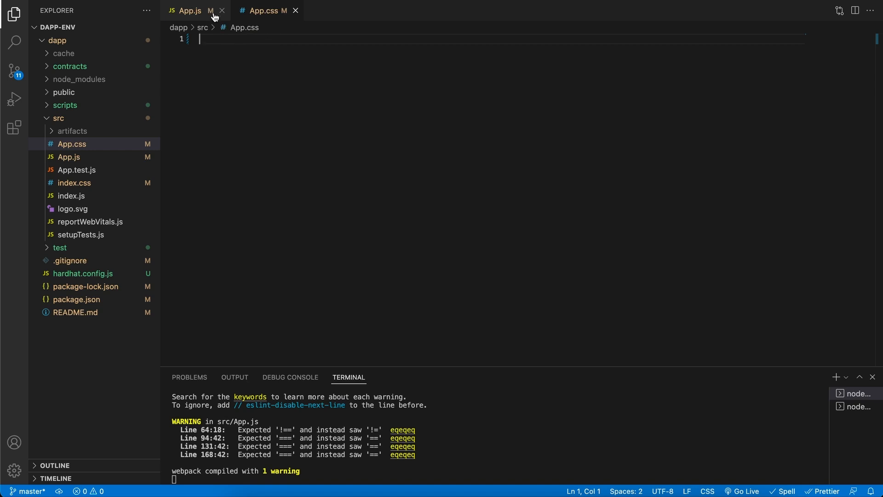
Review the JSX return block in App.js for class names like page, header and input_section
{"action": "left_click", "coordinate": [191, 10]}
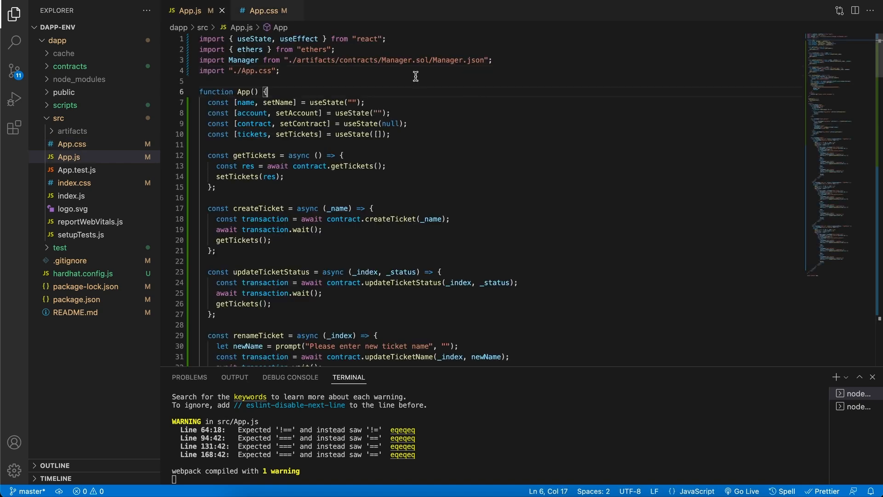
{"action": "scroll", "scroll_direction": "down", "scroll_amount": 3}
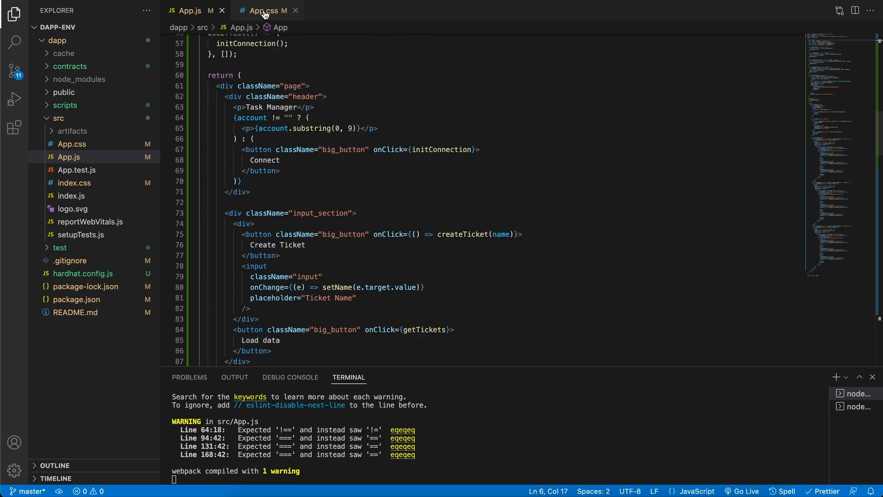
{"action": "left_click", "coordinate": [263, 10]}
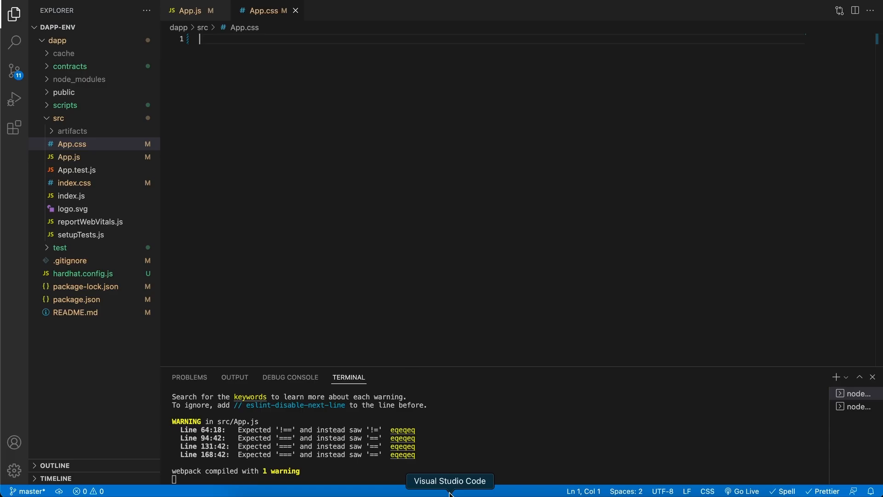
{"action": "mouse_move", "coordinate": [394, 293]}
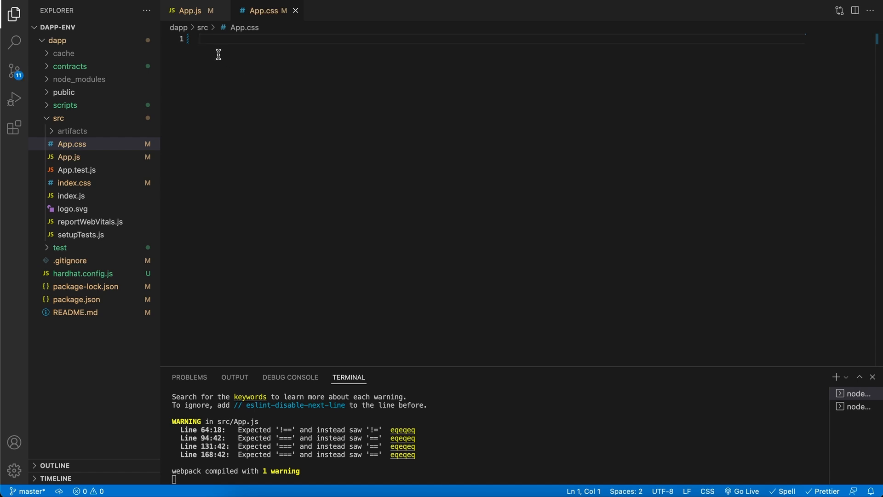
{"action": "left_click", "coordinate": [191, 11]}
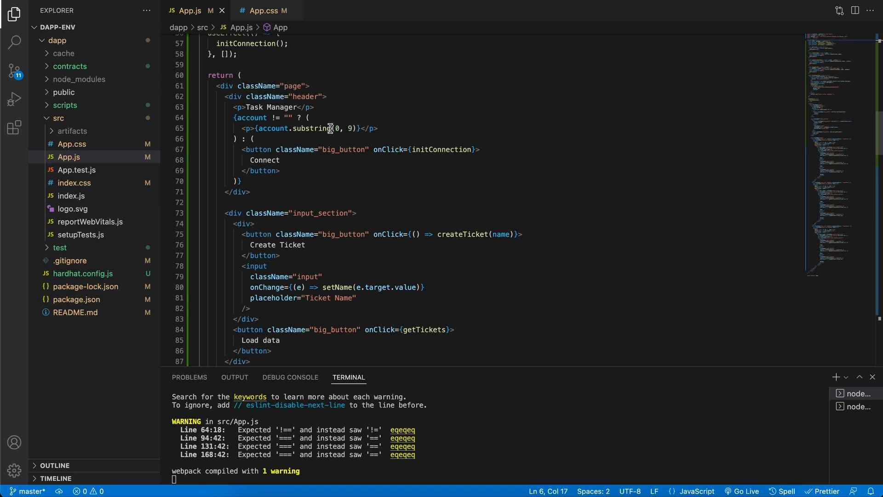
{"action": "mouse_move", "coordinate": [383, 132]}
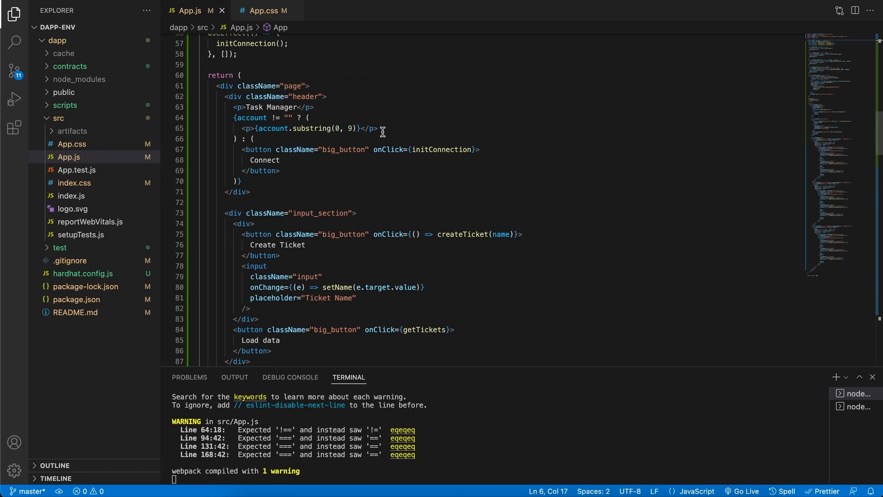
{"action": "mouse_move", "coordinate": [233, 90]}
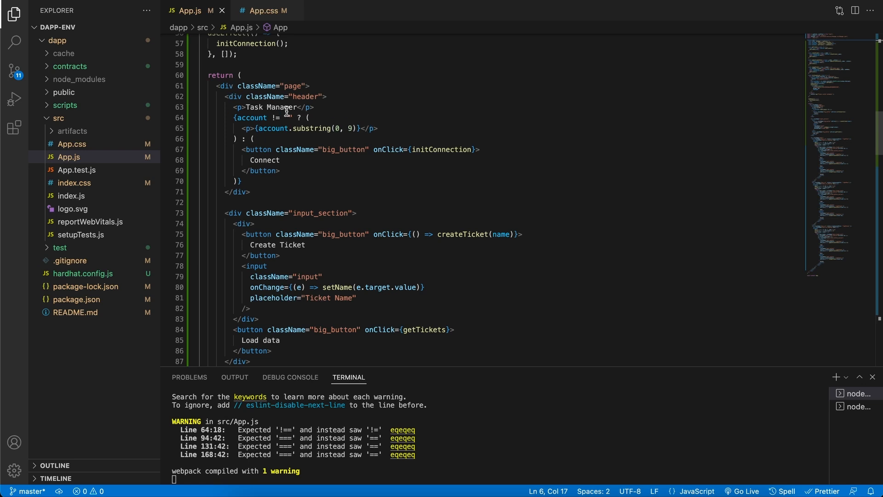
{"action": "double_click", "coordinate": [293, 86]}
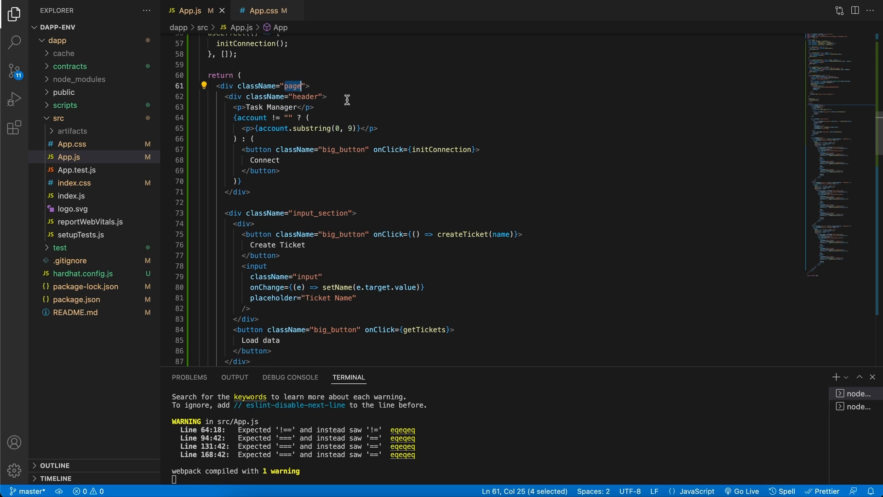
{"action": "mouse_move", "coordinate": [280, 25]}
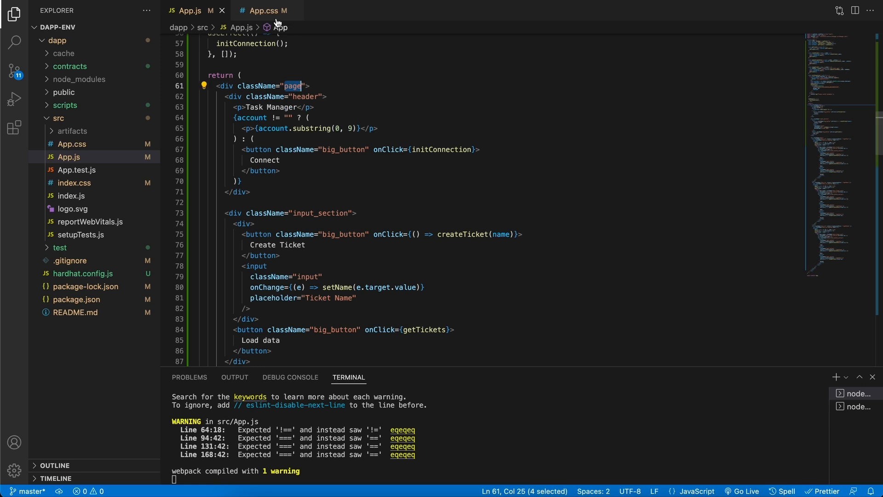
{"action": "left_click", "coordinate": [262, 10]}
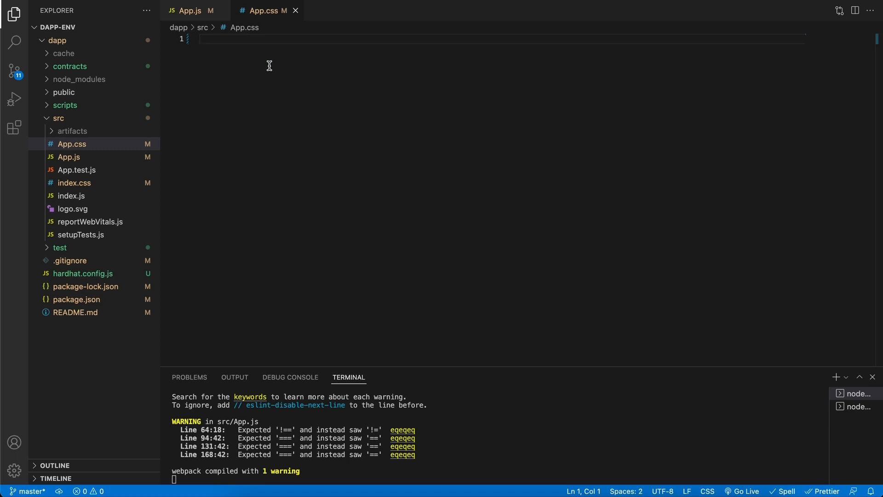
Write a .page rule with height 100vh, width 100%, and a column flex layout
{"action": "type", "text": ".page {"}
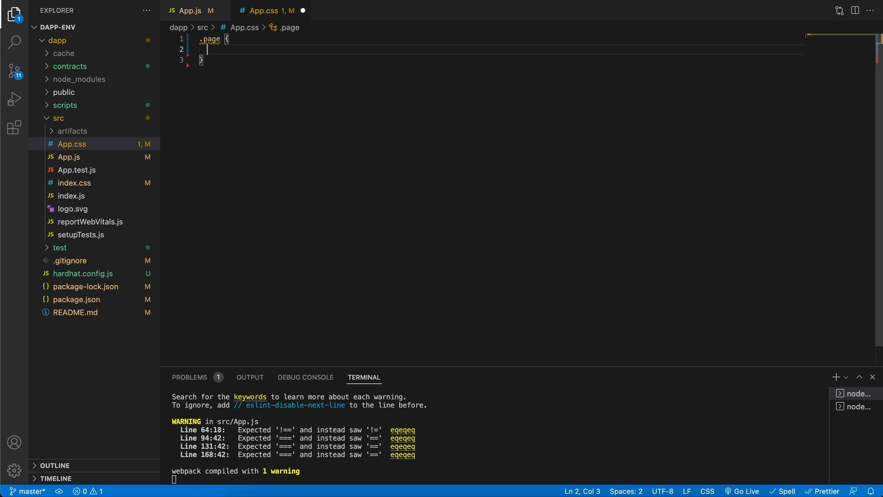
{"action": "type", "text": "height: ;"}
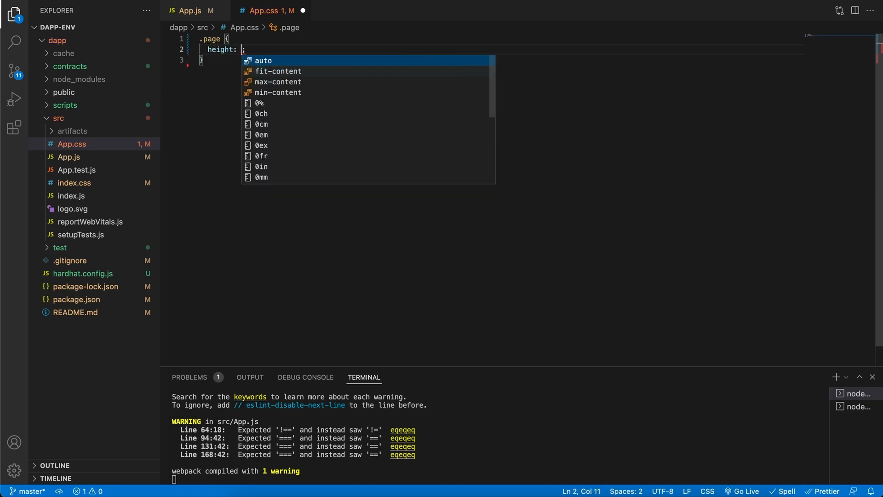
{"action": "type", "text": "100"}
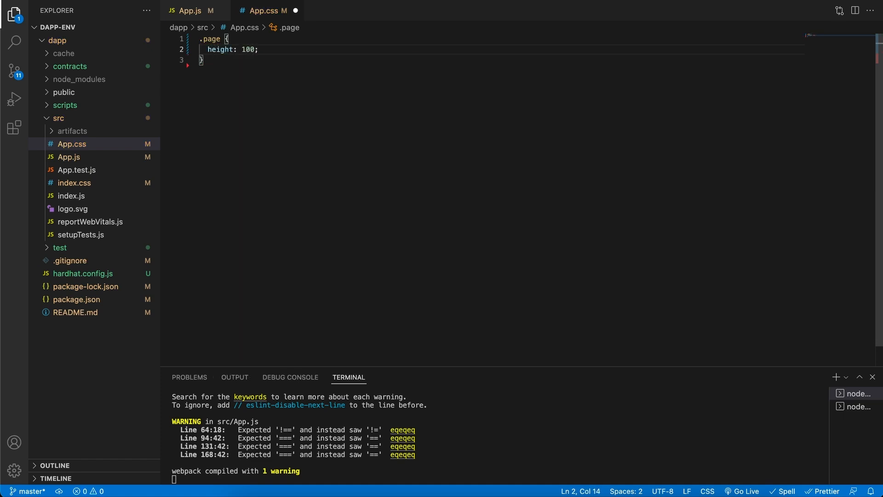
{"action": "type", "text": "vh"}
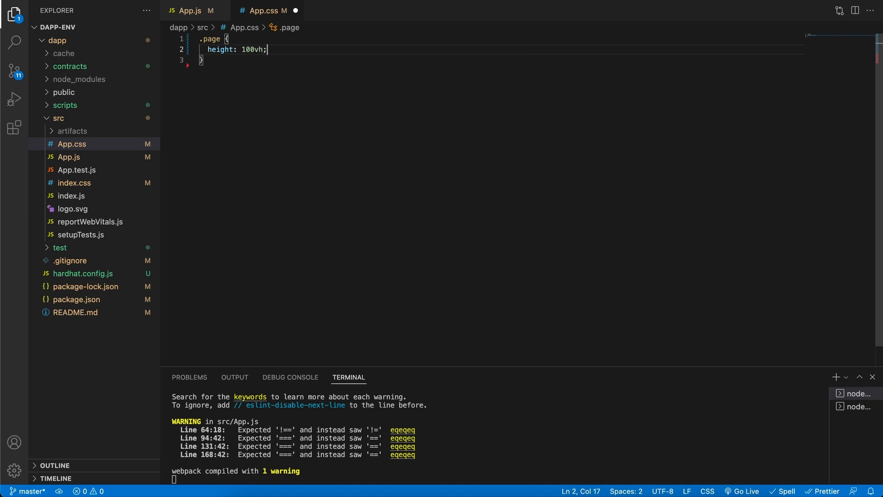
{"action": "type", "text": "width: ;"}
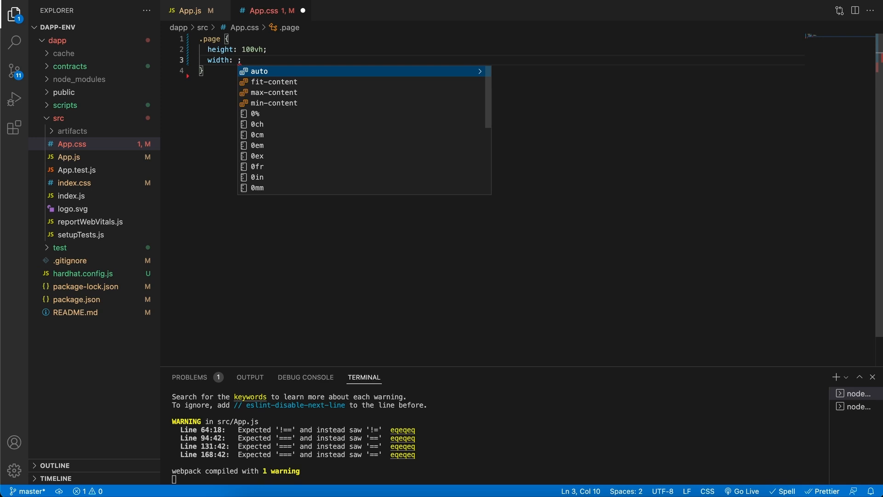
{"action": "type", "text": "100%"}
{"action": "type", "text": "display: flex;"}
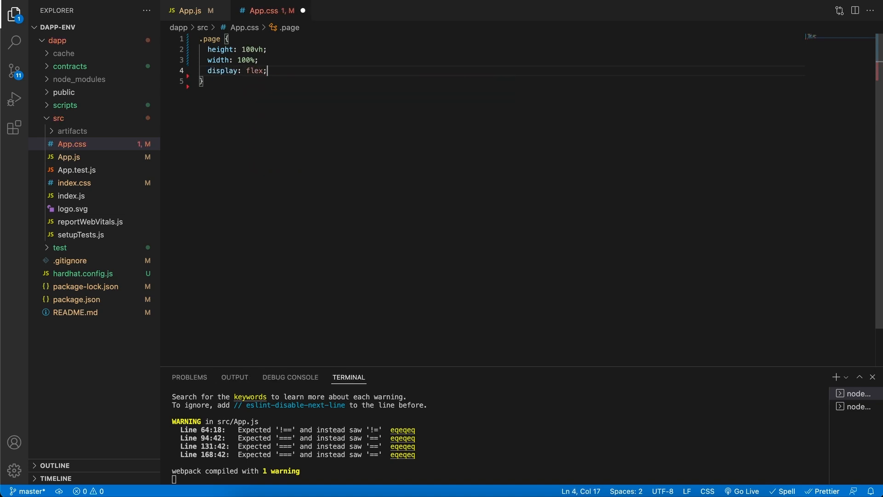
{"action": "type", "text": "flex-direction: c;"}
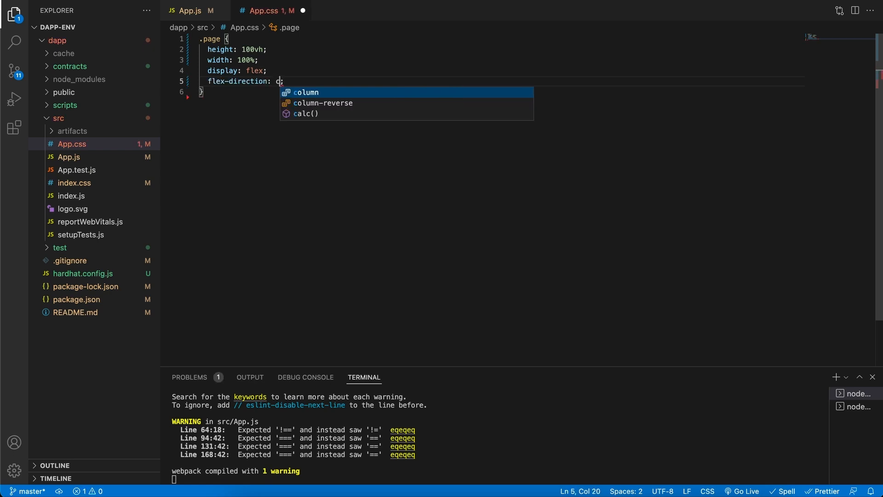
{"action": "key", "text": "Tab"}
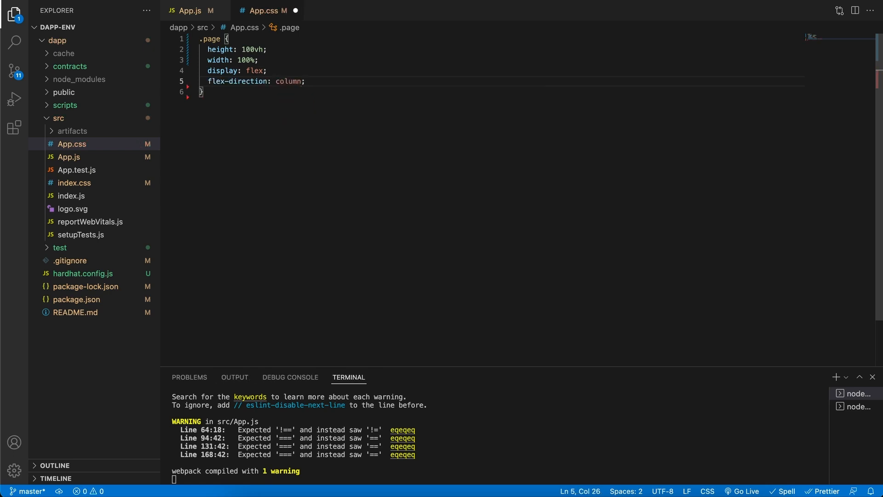
Give .page a background-color of rgb(173, 96, 245) using the colour picker
{"action": "type", "text": "background-color: blueviolet;"}
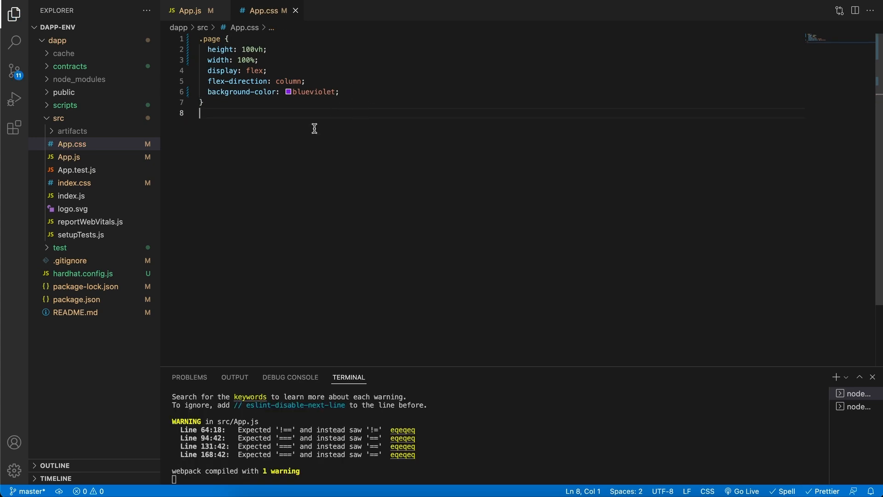
{"action": "left_click", "coordinate": [287, 92]}
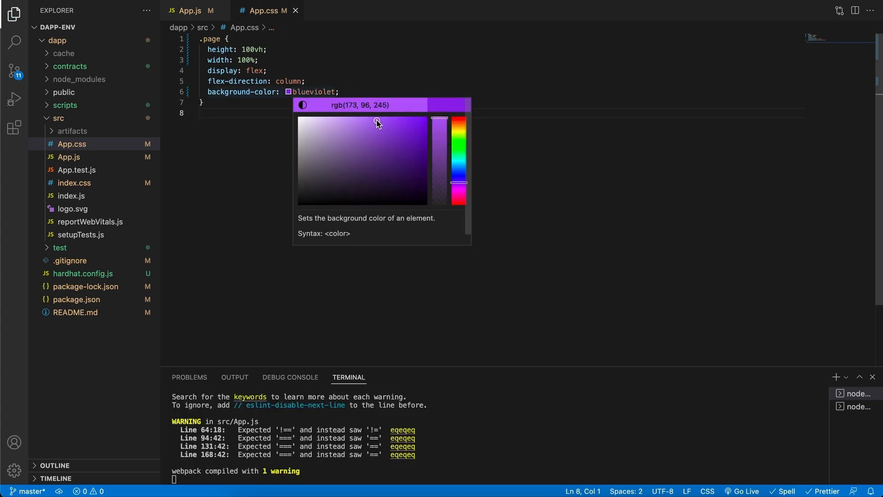
{"action": "left_click", "coordinate": [328, 142]}
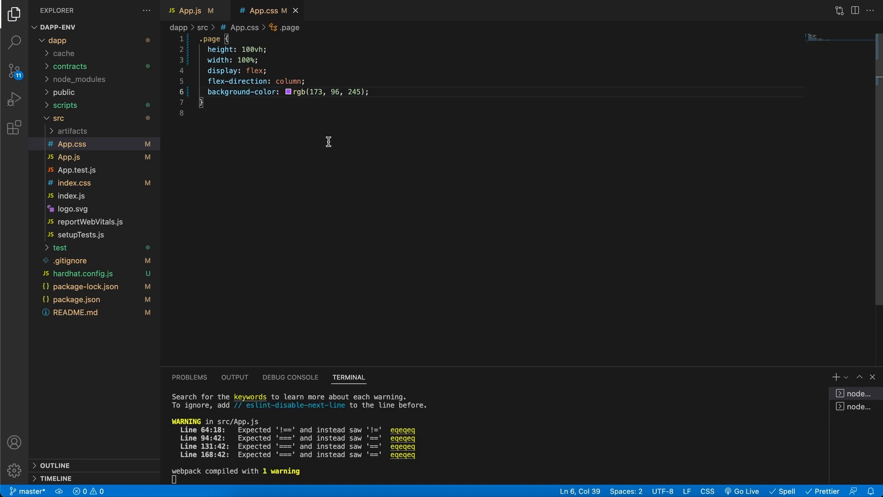
{"action": "mouse_move", "coordinate": [362, 324]}
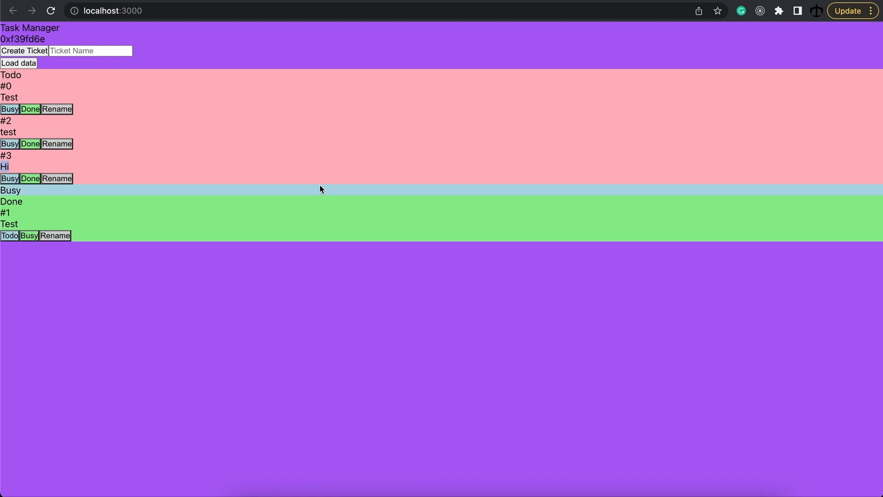
{"action": "mouse_move", "coordinate": [567, 363]}
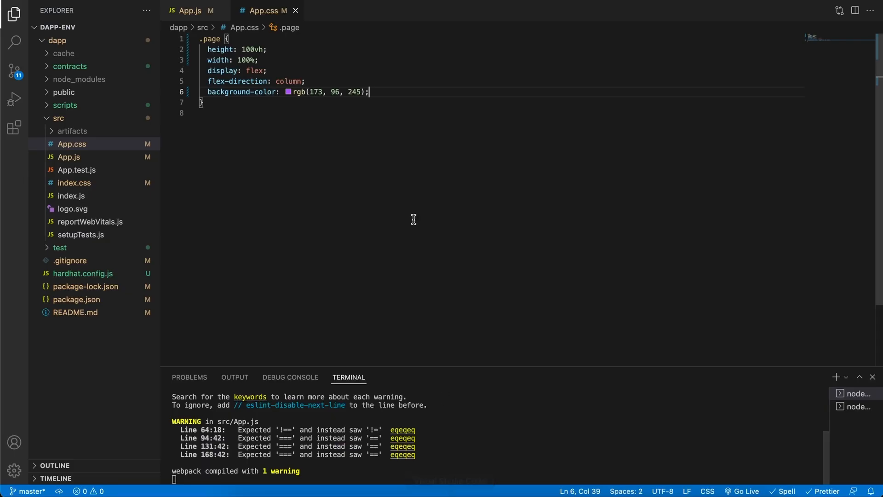
Add .header with height 45px, background rgb(235, 235, 235), and colour rgb(21, 21, 21)
{"action": "left_click", "coordinate": [188, 10]}
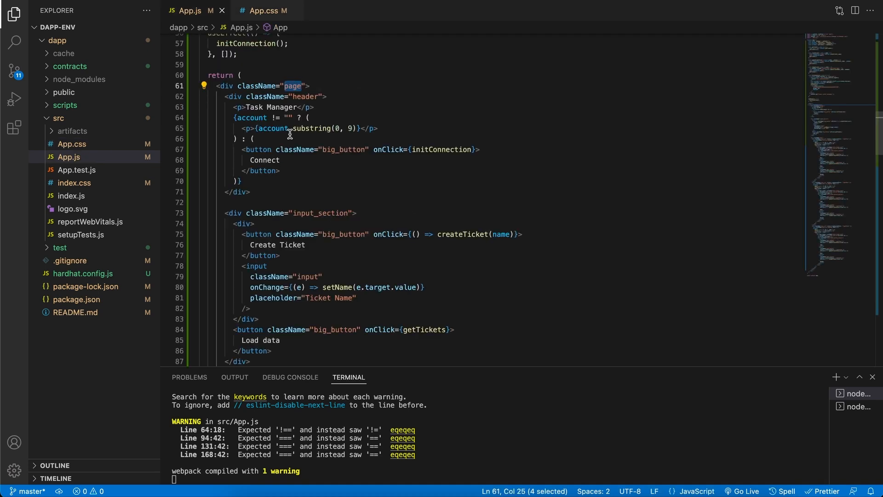
{"action": "double_click", "coordinate": [306, 96]}
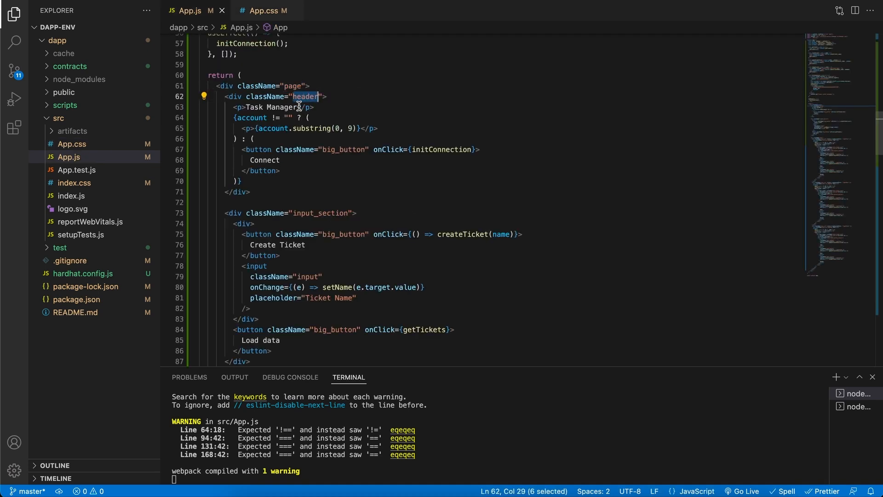
{"action": "left_click", "coordinate": [264, 10]}
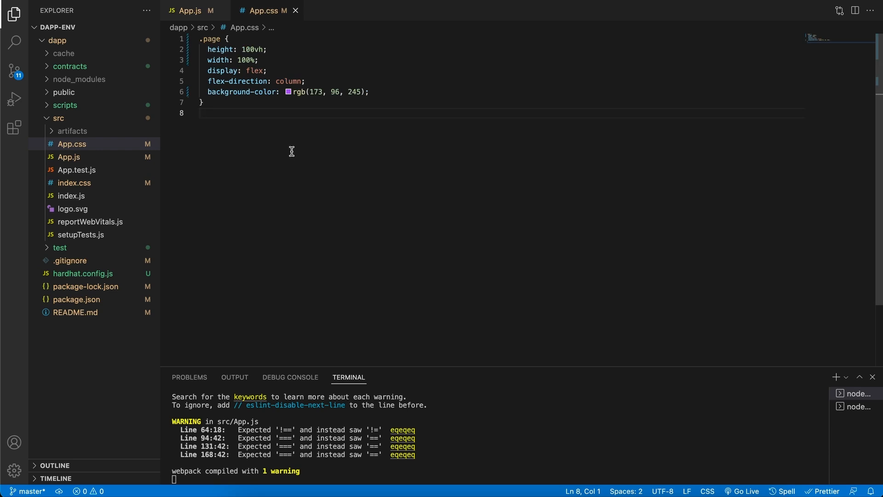
{"action": "type", "text": ".header {"}
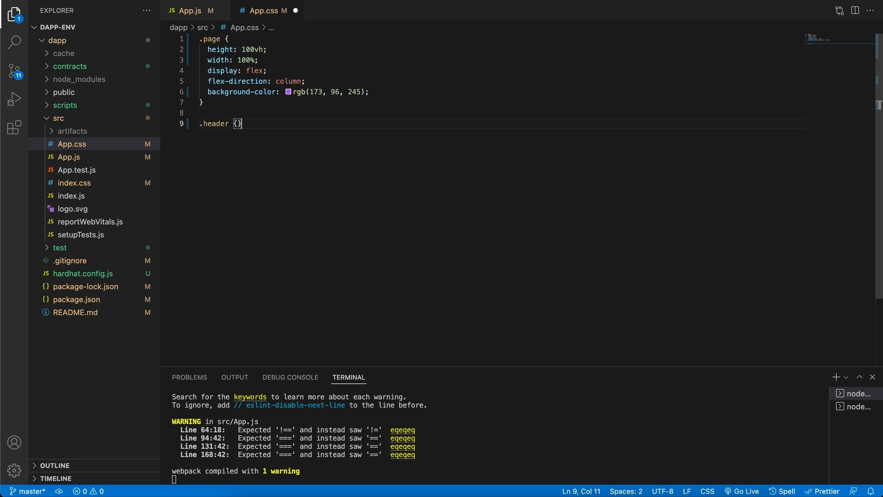
{"action": "key", "text": "Enter"}
{"action": "type", "text": "height: ;"}
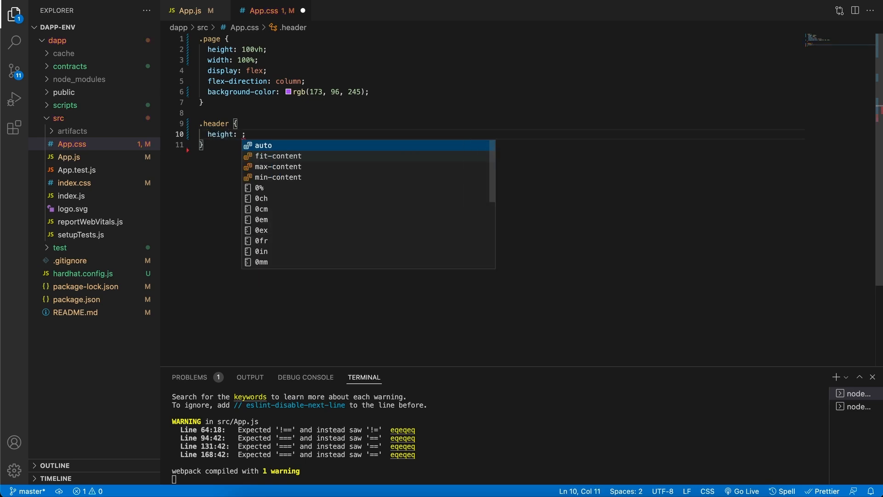
{"action": "type", "text": "45px;"}
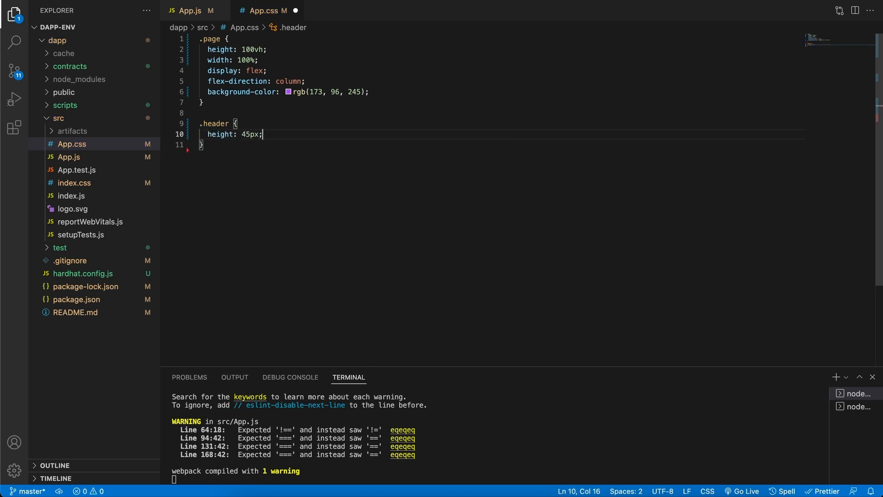
{"action": "type", "text": "background-color: ;"}
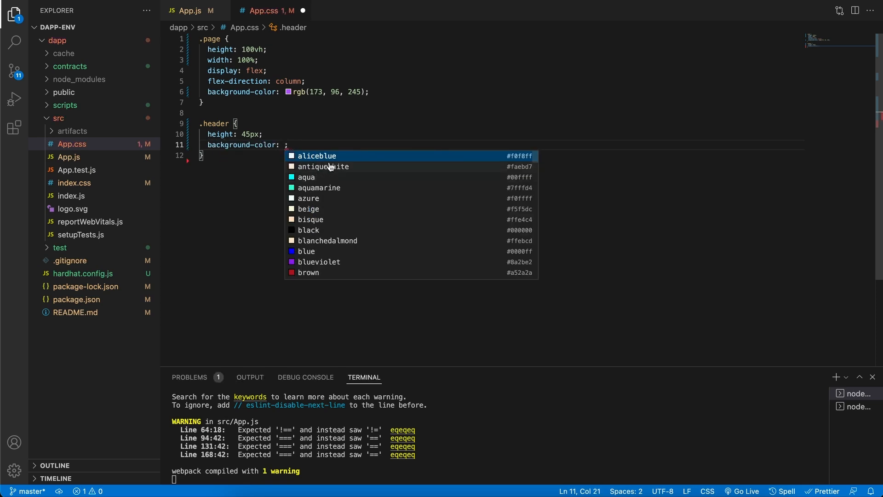
{"action": "left_click", "coordinate": [317, 156]}
{"action": "type", "text": "color: ;"}
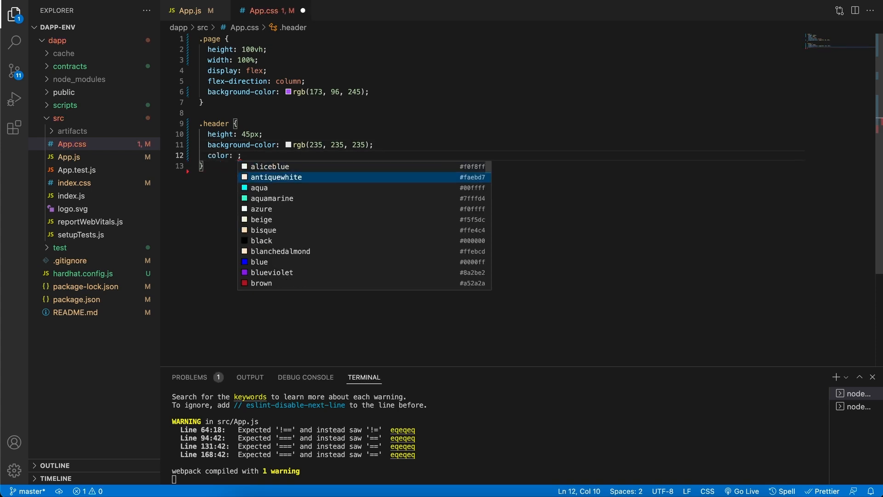
{"action": "type", "text": "black"}
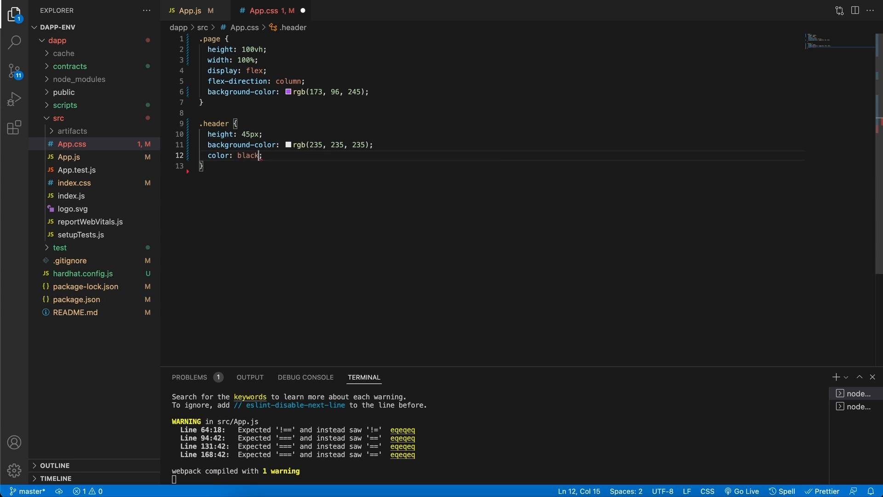
{"action": "left_click", "coordinate": [242, 155]}
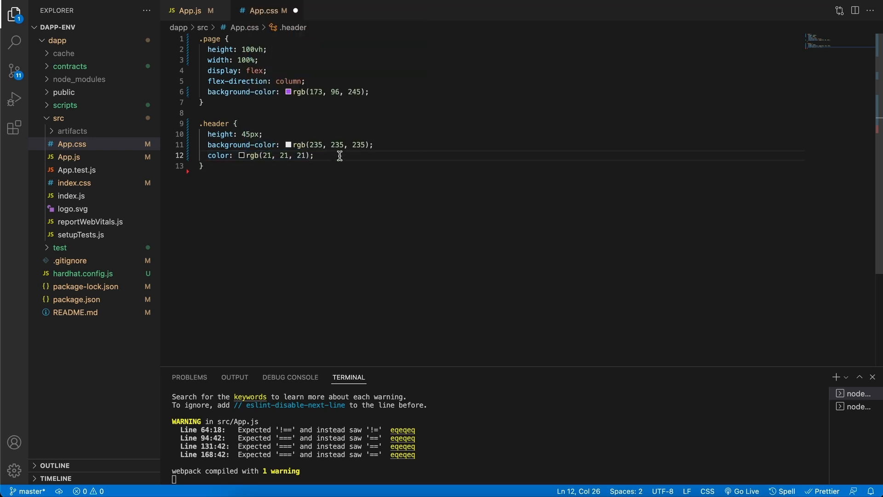
Make .header display flex with align-items center and justify-content space-between
{"action": "type", "text": "di"}
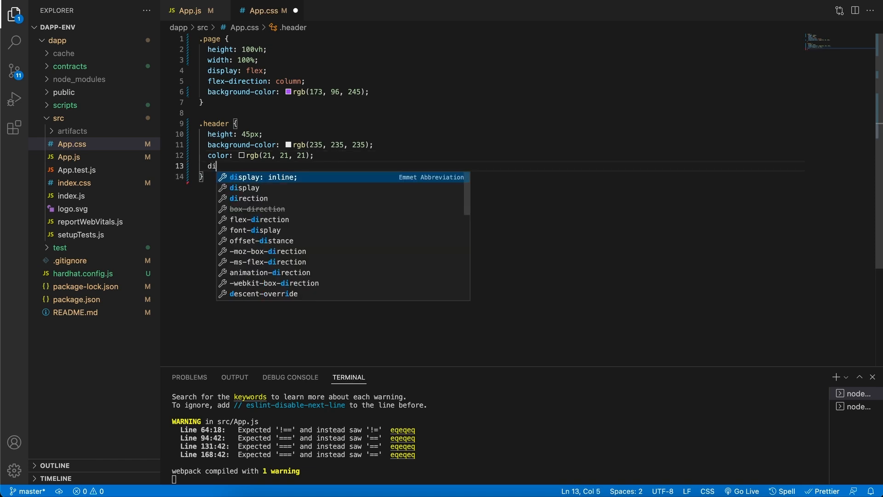
{"action": "type", "text": "splay: flex;"}
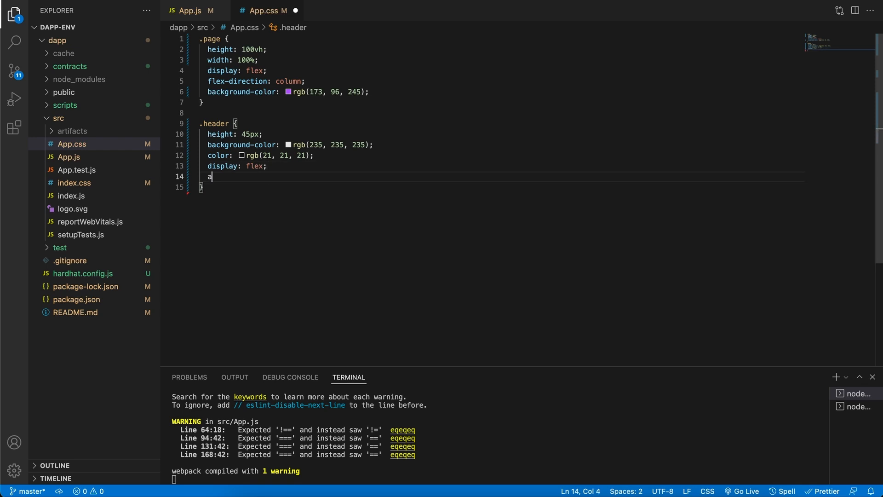
{"action": "type", "text": "lign-items: cen;"}
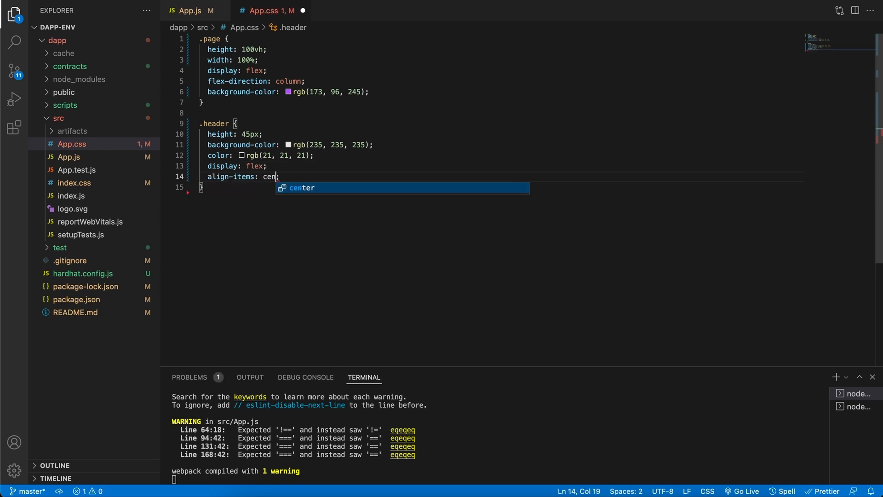
{"action": "key", "text": "Tab"}
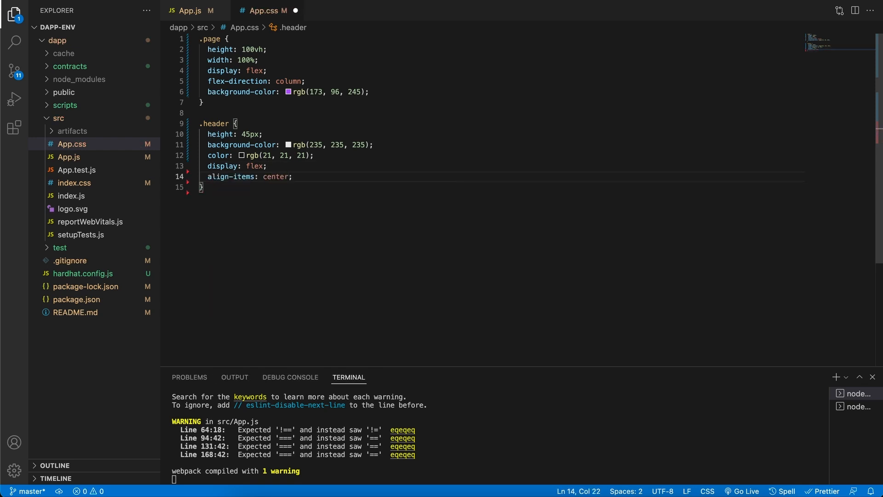
{"action": "type", "text": "jus;"}
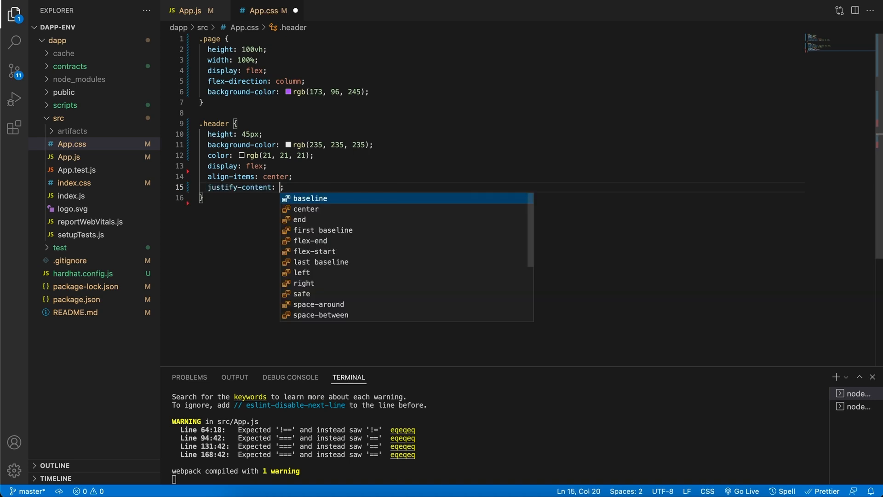
{"action": "type", "text": "space-between"}
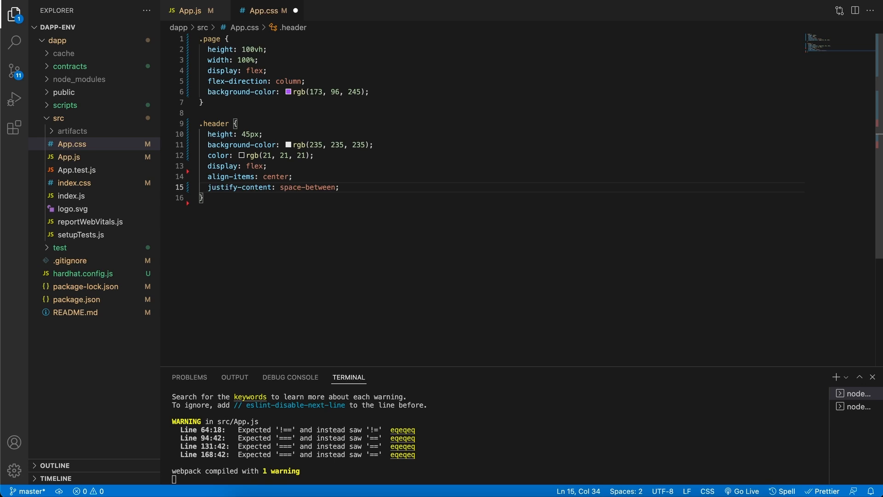
Give .header padding 0px 20px and a font-size of 16px
{"action": "type", "text": "padding: ;"}
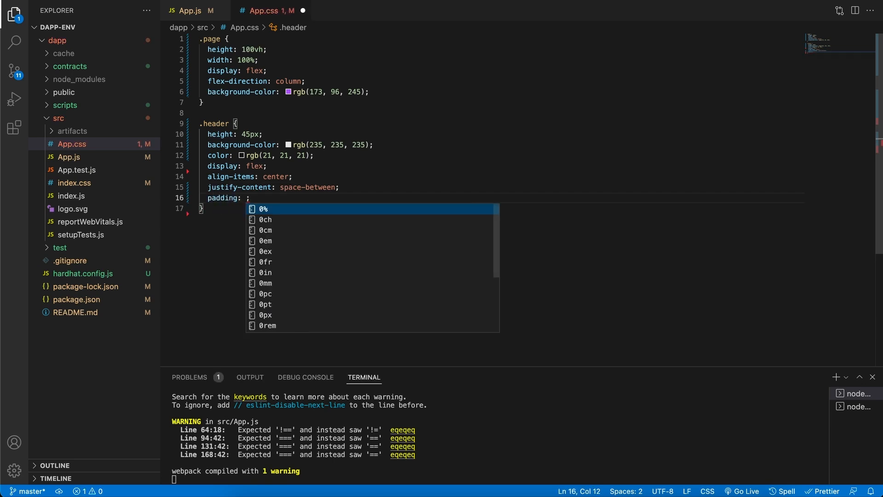
{"action": "type", "text": "0px"}
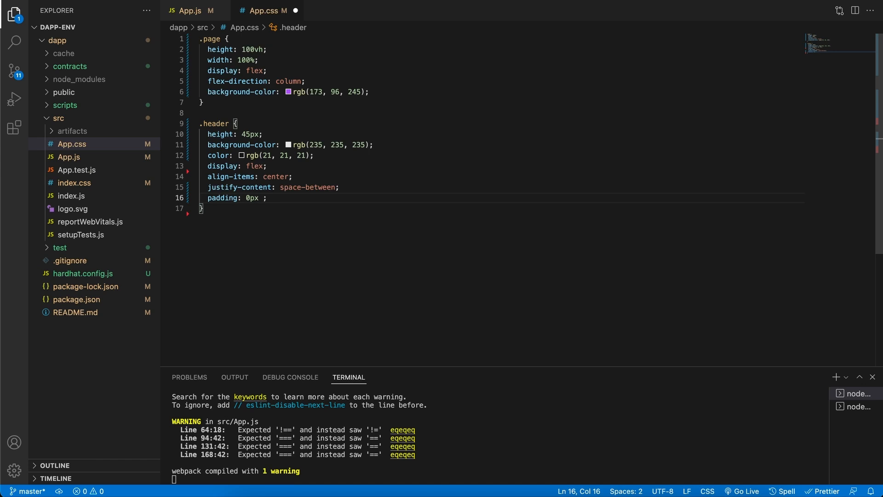
{"action": "type", "text": "20px"}
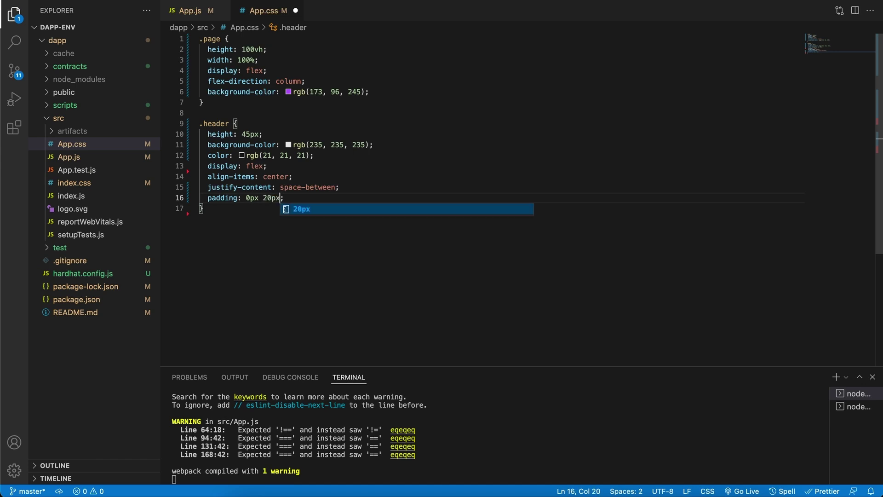
{"action": "key", "text": "Enter"}
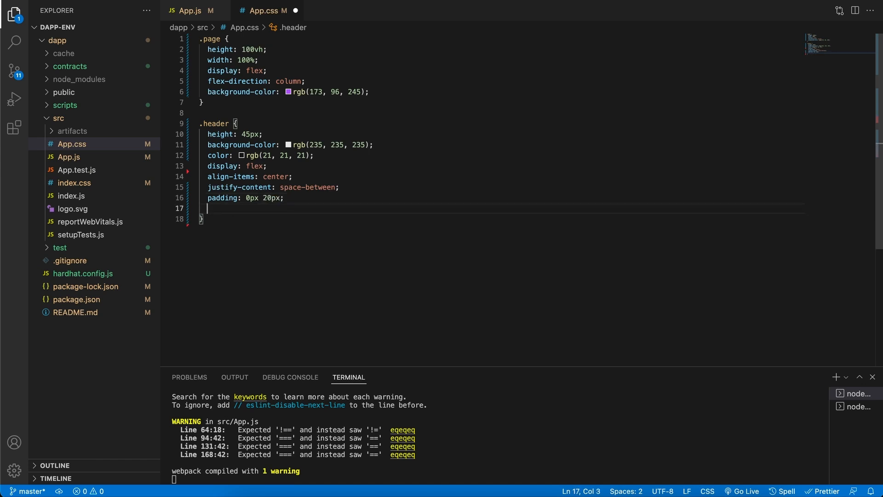
{"action": "type", "text": "font-size: ;"}
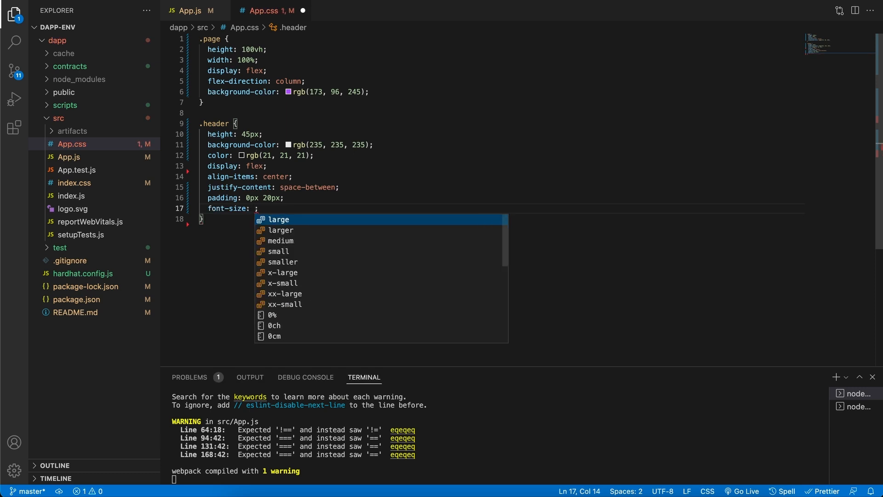
{"action": "type", "text": "16"}
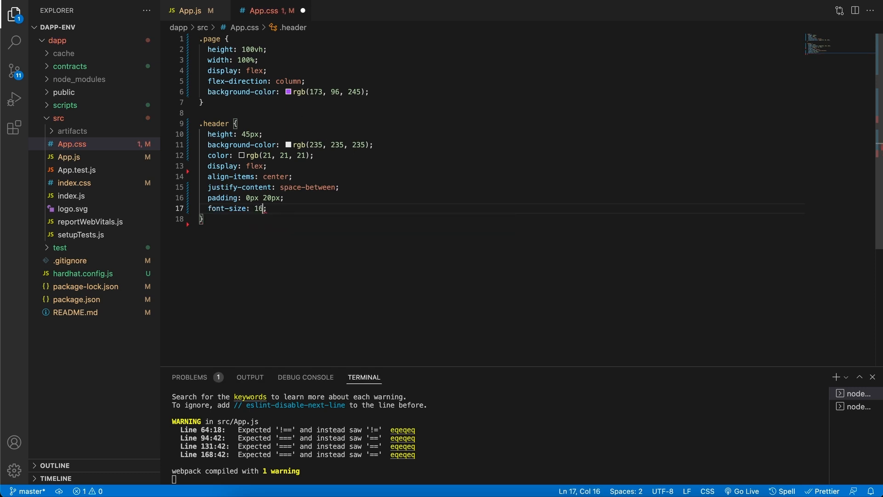
{"action": "type", "text": "px"}
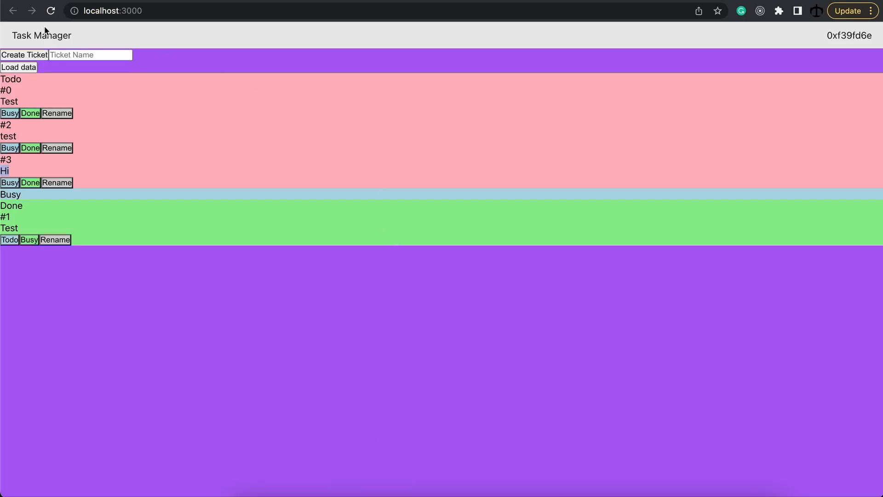
Inspect the Chrome page header showing Task Manager and the account address at opposite ends
{"action": "double_click", "coordinate": [44, 35]}
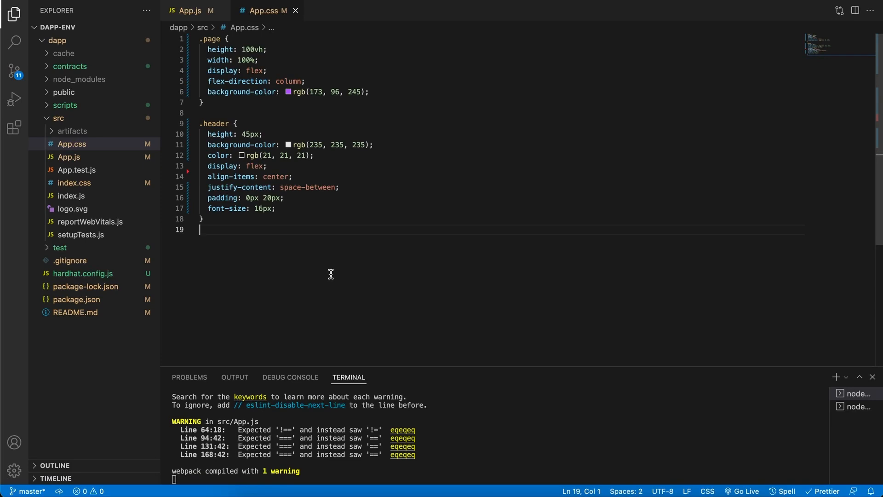
{"action": "mouse_move", "coordinate": [328, 271]}
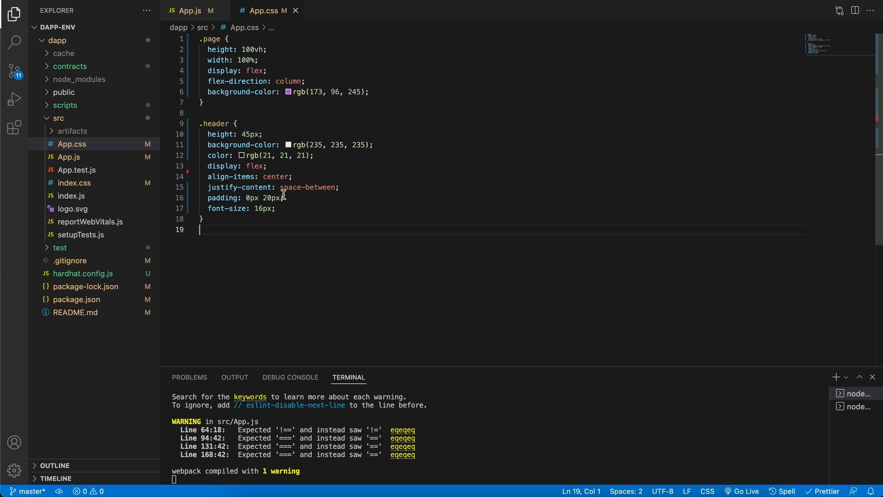
Look up the big_button class name in App.js, then return to App.css
{"action": "left_click", "coordinate": [189, 10]}
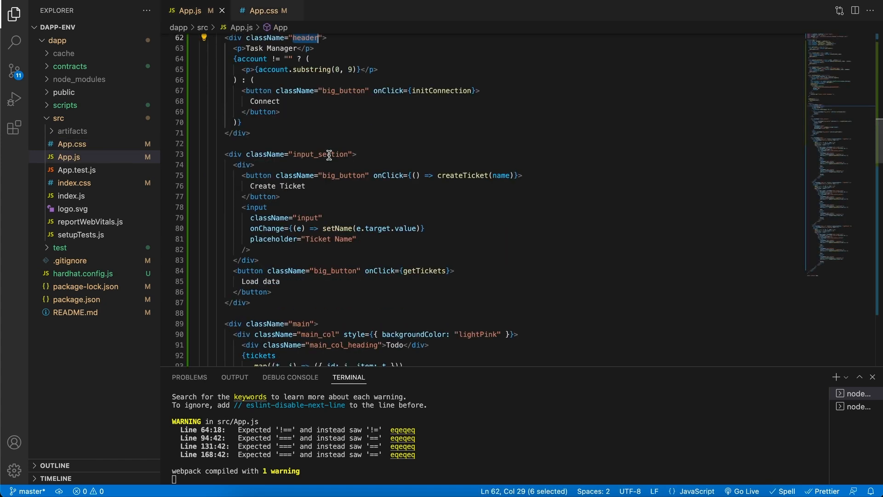
{"action": "mouse_move", "coordinate": [349, 90]}
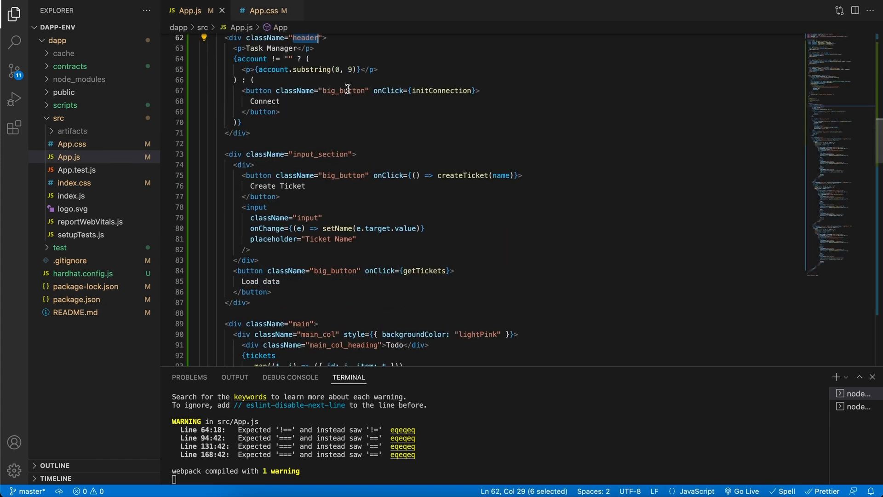
{"action": "mouse_move", "coordinate": [320, 86]}
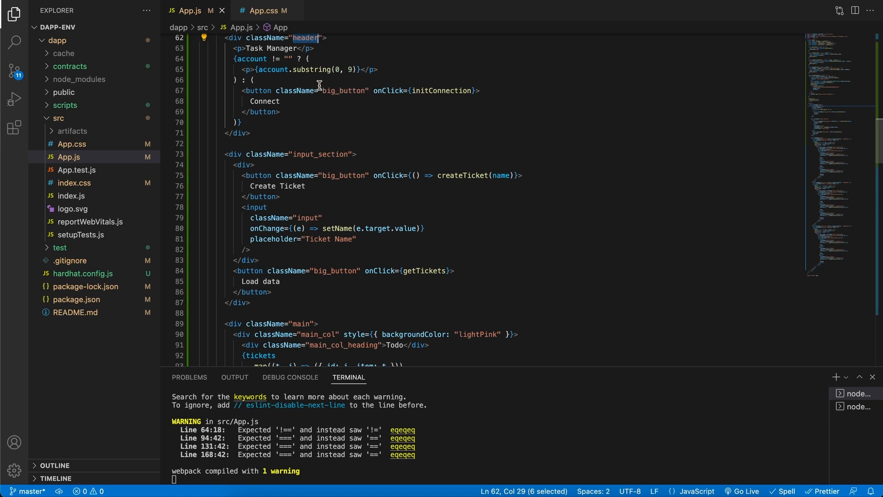
{"action": "left_click", "coordinate": [264, 10]}
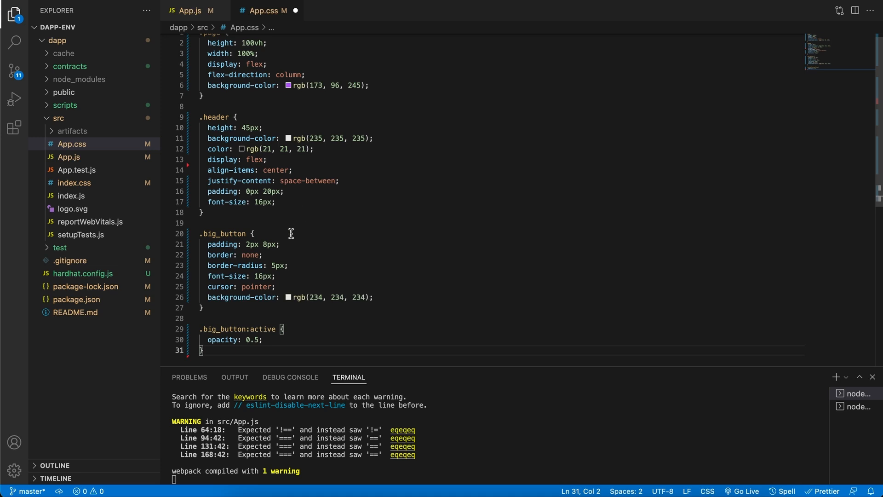
Begin the .small_button rule in App.css and view the pill-shaped ticket buttons in Chrome
{"action": "scroll", "scroll_direction": "down", "scroll_amount": 3}
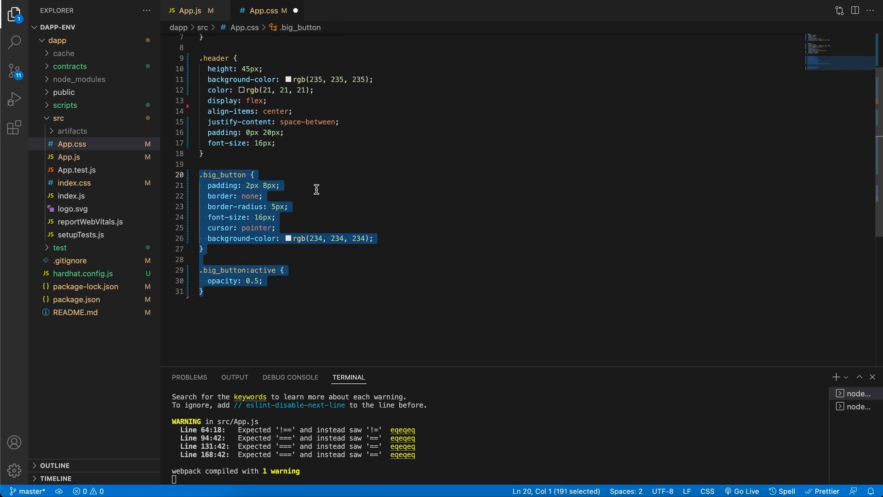
{"action": "left_click", "coordinate": [280, 185]}
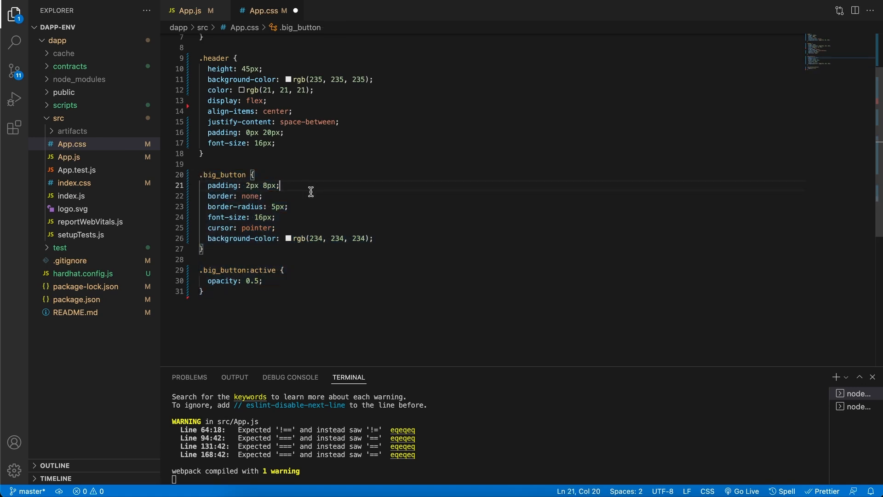
{"action": "mouse_move", "coordinate": [297, 202]}
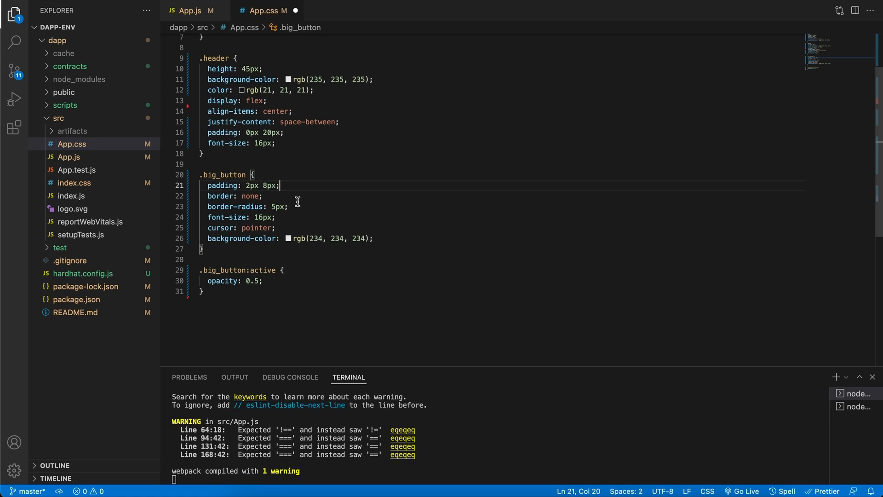
{"action": "mouse_move", "coordinate": [283, 220]}
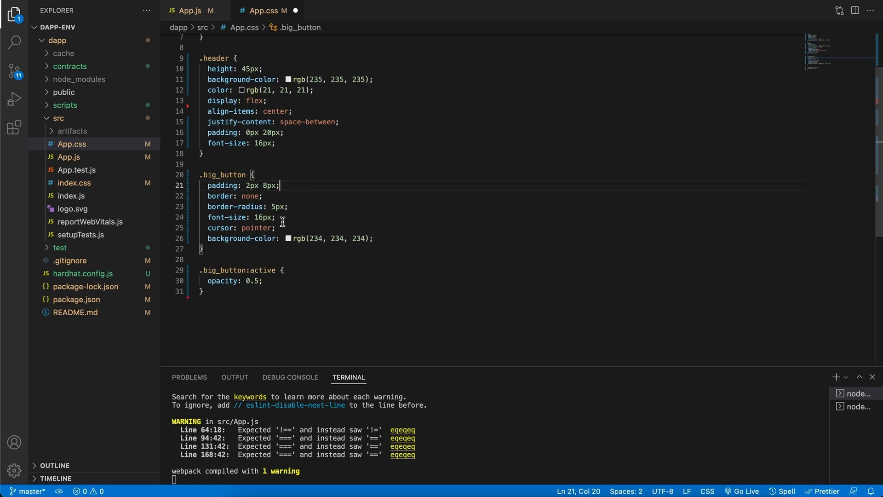
{"action": "mouse_move", "coordinate": [290, 220]}
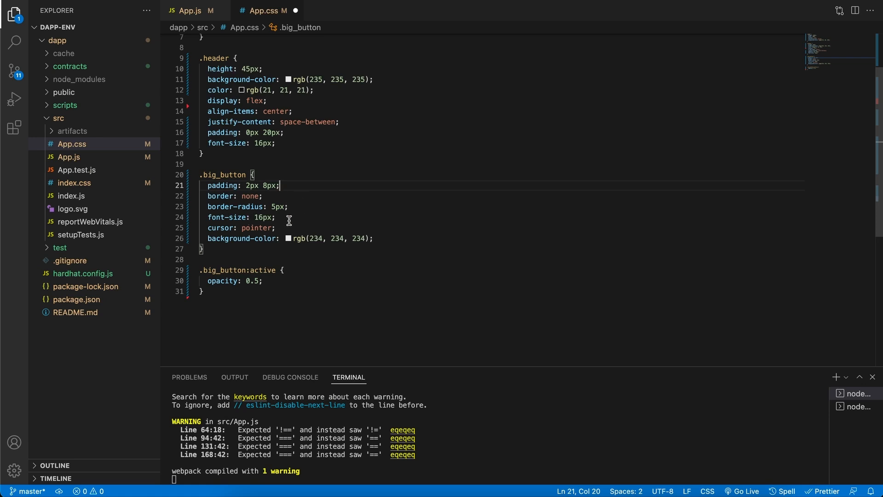
{"action": "mouse_move", "coordinate": [227, 227]}
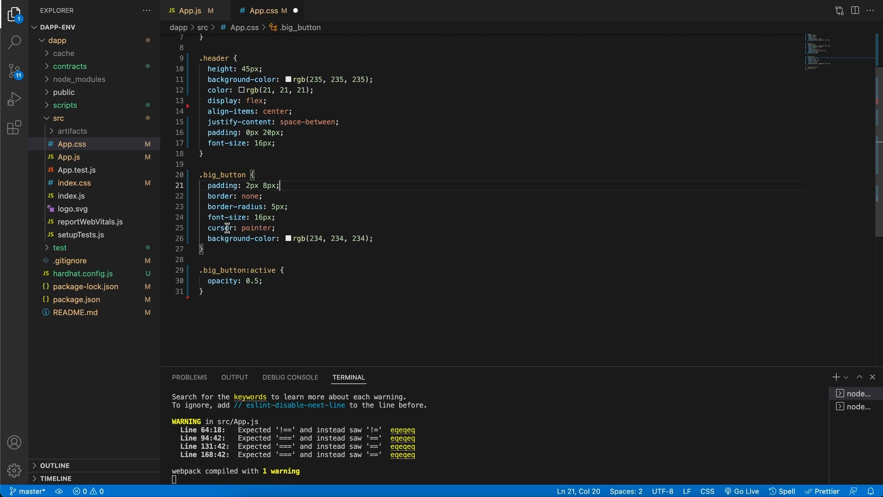
{"action": "mouse_move", "coordinate": [391, 242]}
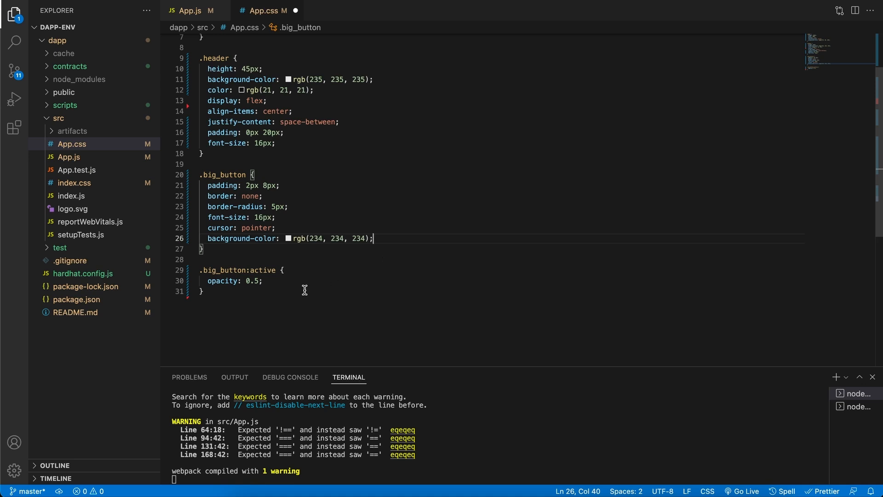
{"action": "mouse_move", "coordinate": [262, 280]}
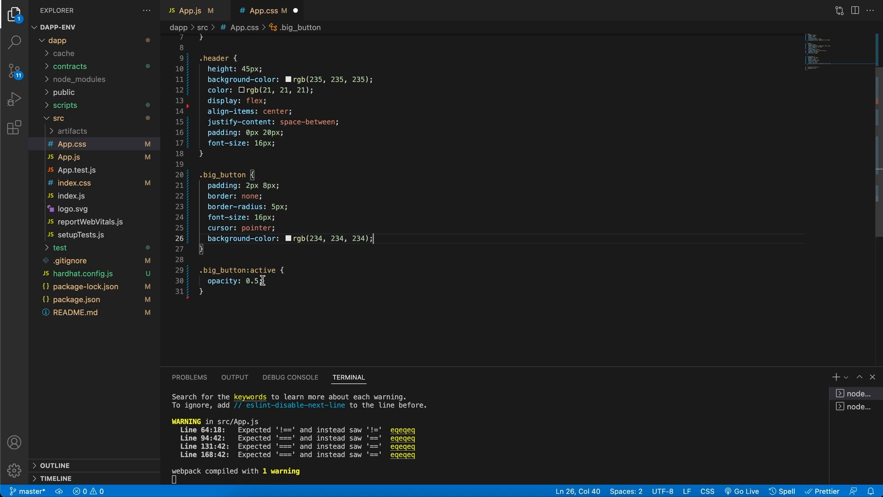
{"action": "mouse_move", "coordinate": [273, 283]}
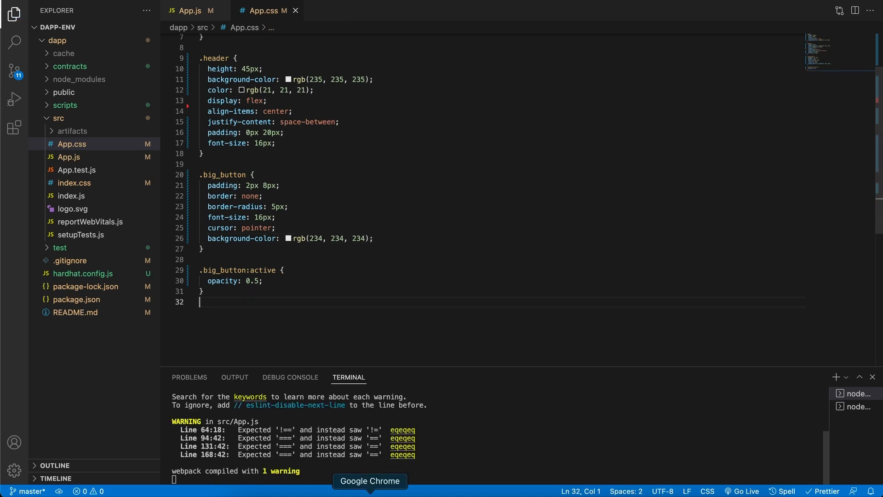
{"action": "left_click", "coordinate": [369, 481]}
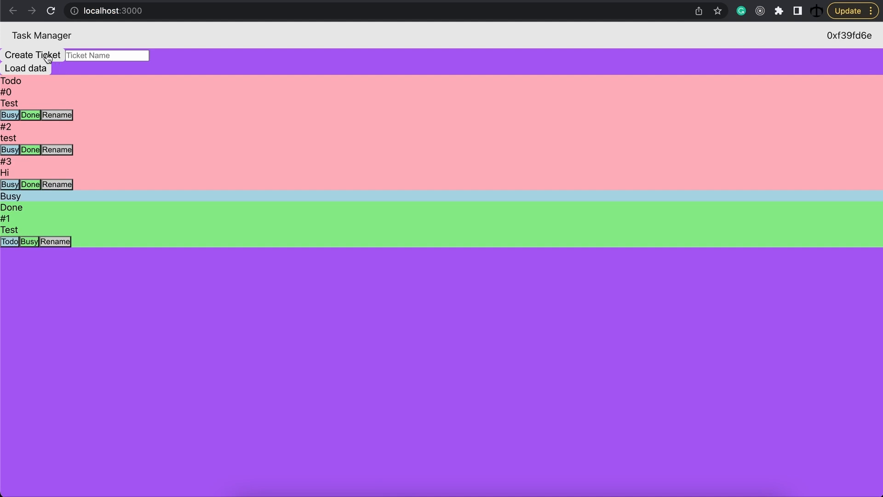
{"action": "mouse_move", "coordinate": [41, 73]}
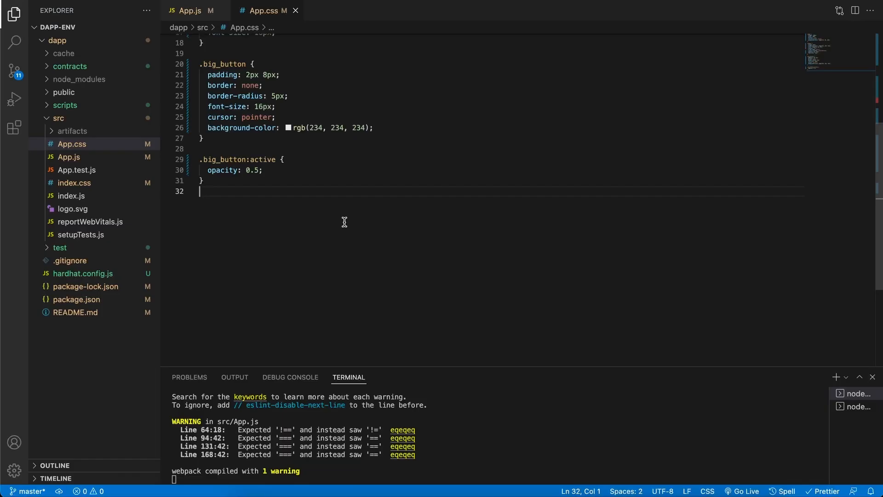
{"action": "type", "text": ".small_button {"}
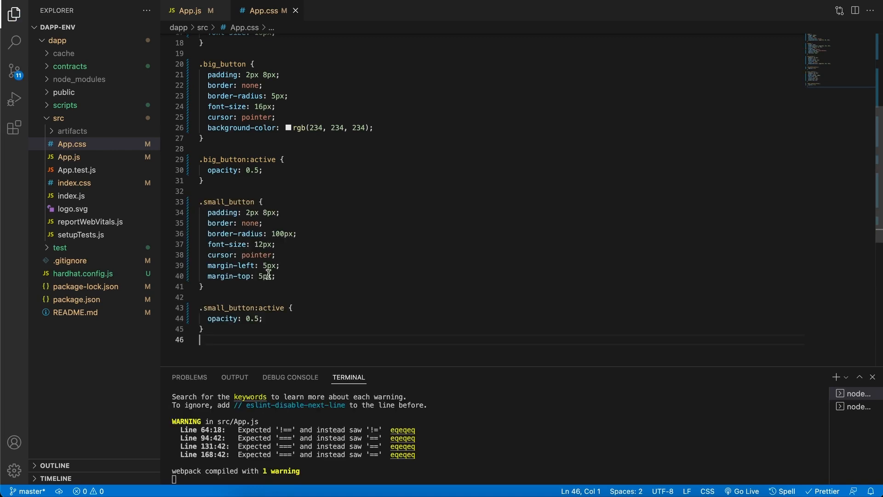
{"action": "left_click", "coordinate": [370, 494]}
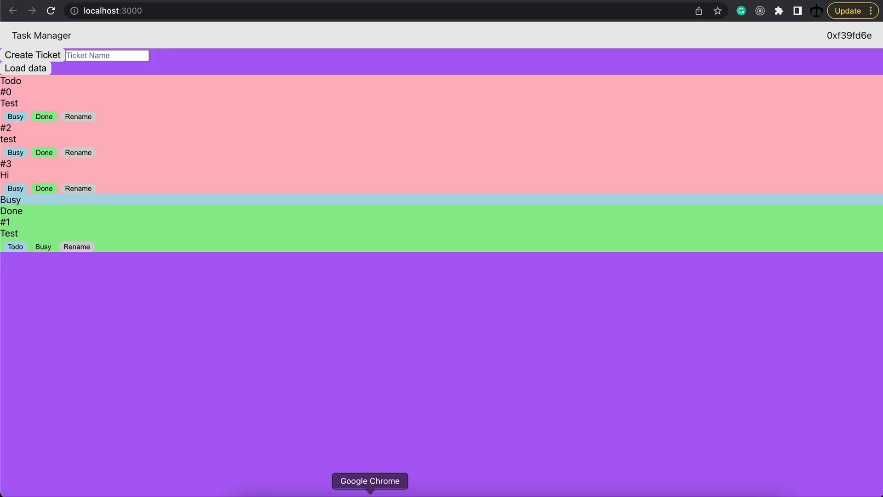
{"action": "mouse_move", "coordinate": [66, 121]}
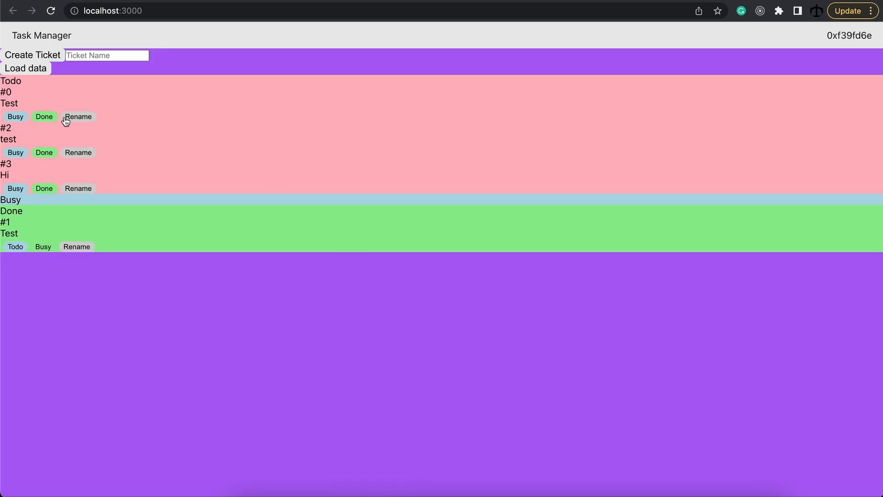
{"action": "mouse_move", "coordinate": [63, 121]}
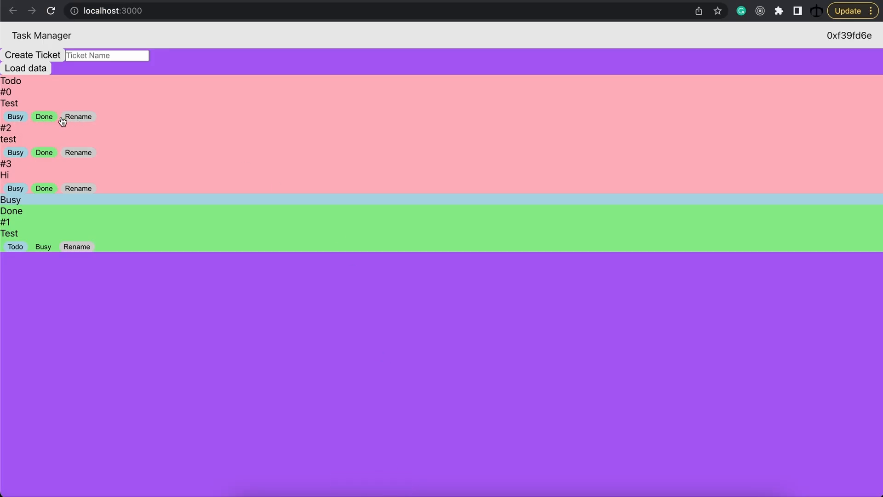
{"action": "mouse_move", "coordinate": [31, 119]}
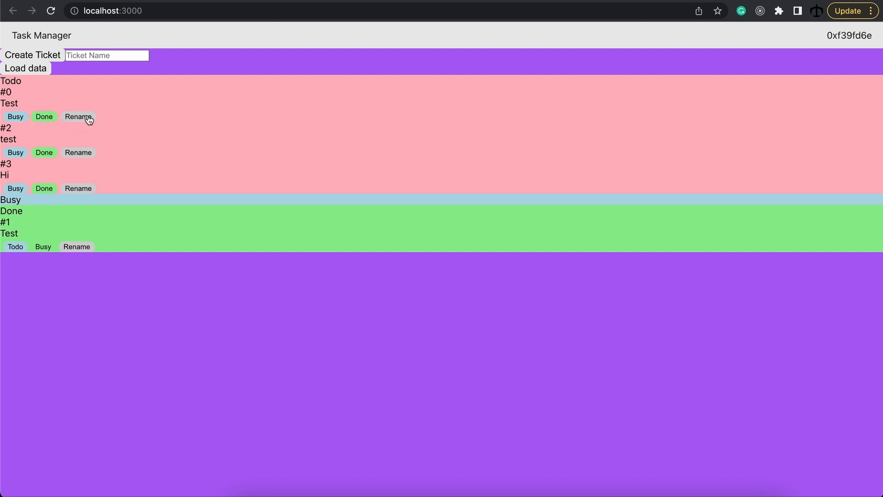
{"action": "mouse_move", "coordinate": [108, 123]}
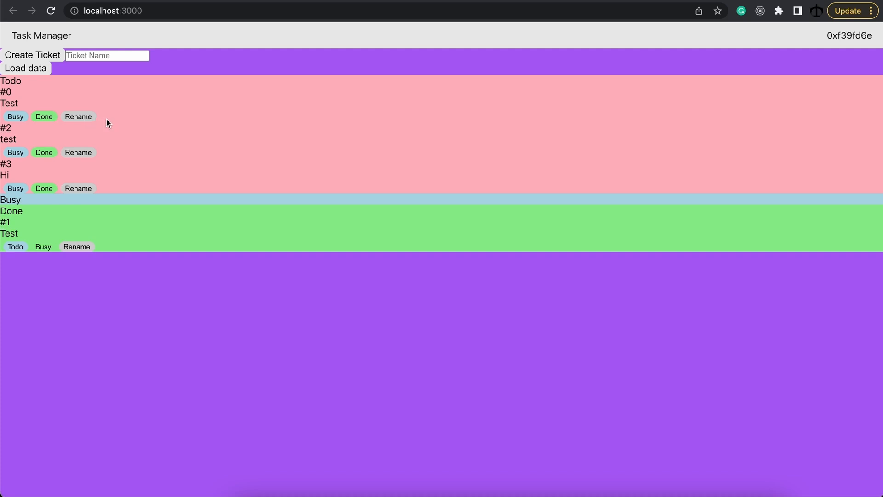
{"action": "mouse_move", "coordinate": [519, 325]}
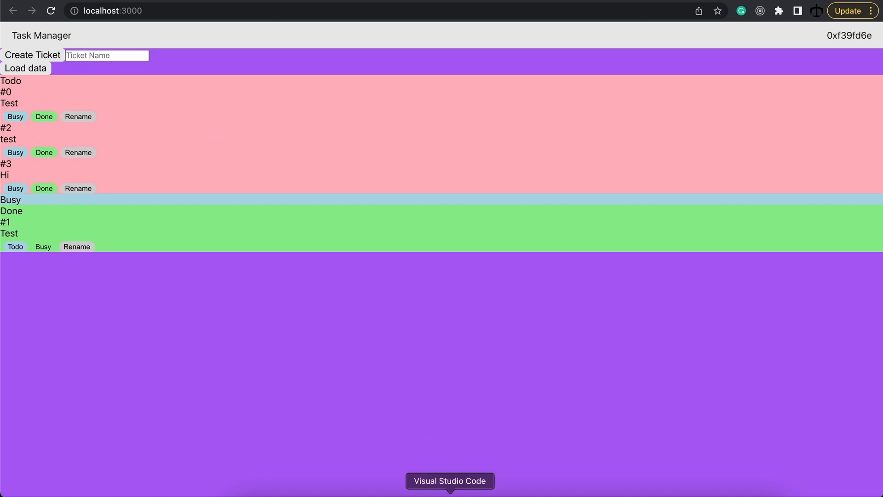
Add .input_section (flex, space-between, 45px, rgb(69,69,69)) and padded, rounded .input rules to App.css
{"action": "left_click", "coordinate": [448, 481]}
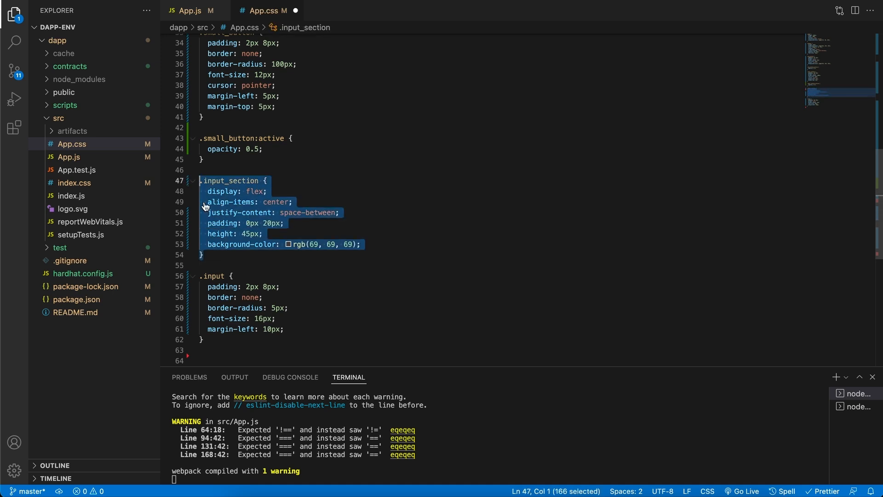
{"action": "left_click", "coordinate": [308, 276]}
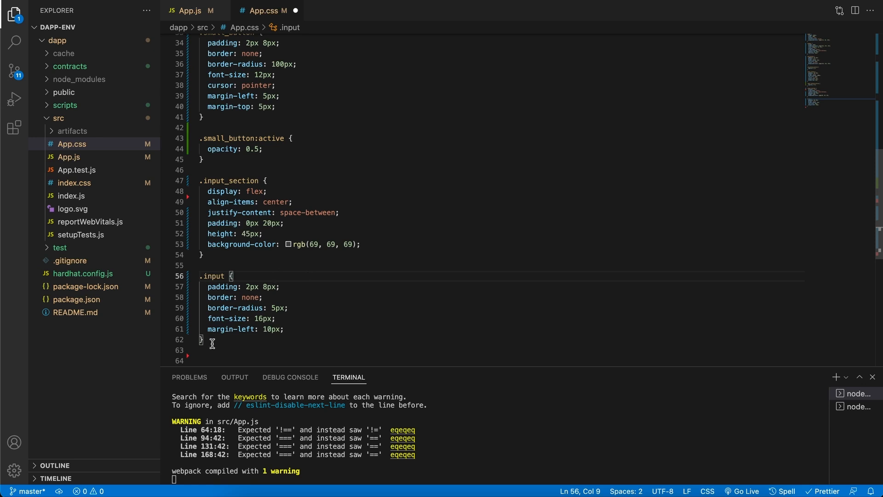
{"action": "left_click_drag", "start_coordinate": [200, 276], "coordinate": [202, 339]}
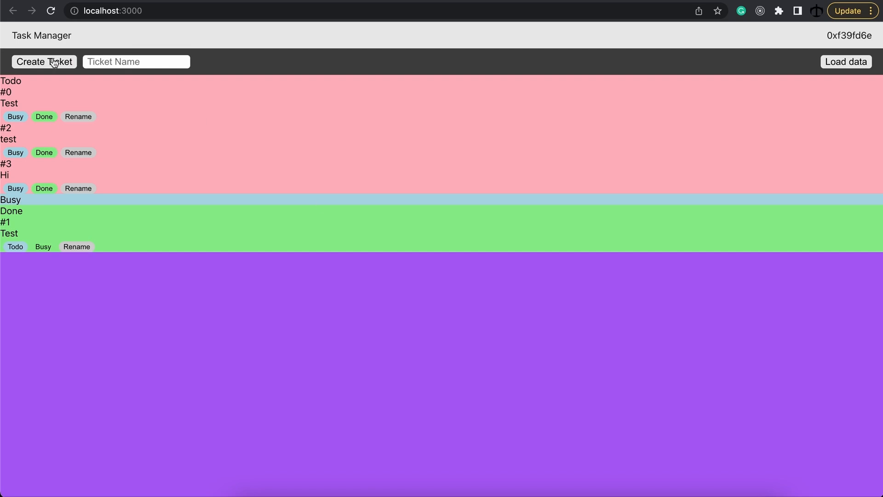
{"action": "mouse_move", "coordinate": [78, 68]}
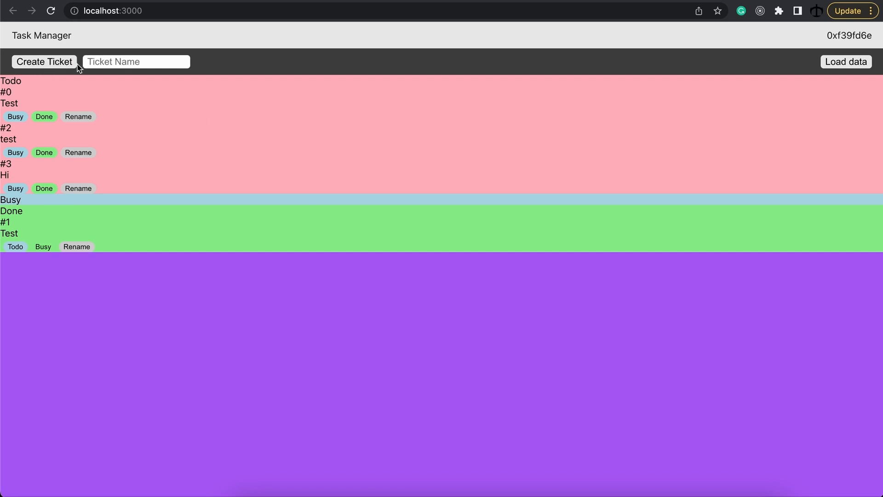
Return from Chrome to the VS Code editor to style the main area
{"action": "left_click", "coordinate": [136, 62]}
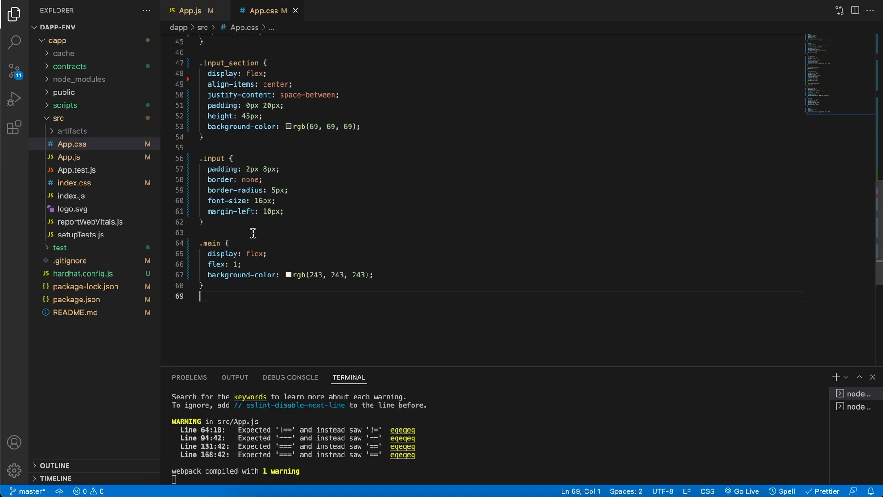
{"action": "mouse_move", "coordinate": [338, 303]}
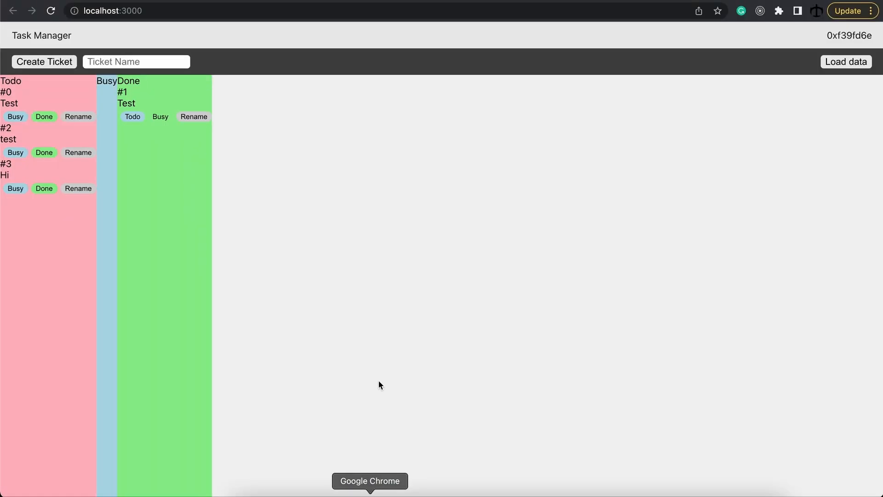
{"action": "mouse_move", "coordinate": [87, 207]}
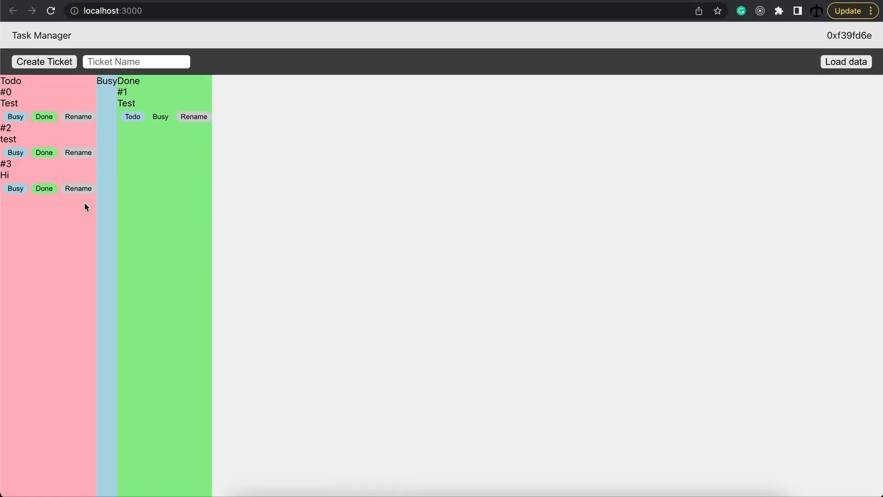
{"action": "mouse_move", "coordinate": [210, 231]}
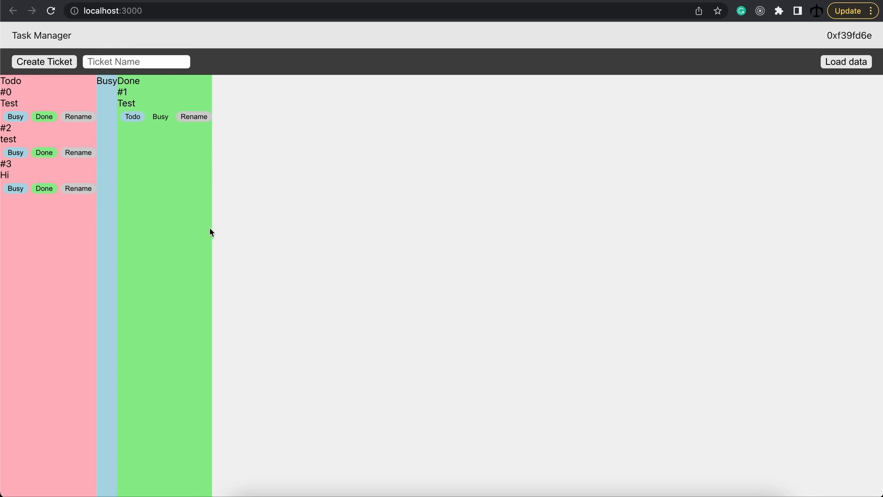
{"action": "mouse_move", "coordinate": [186, 225]}
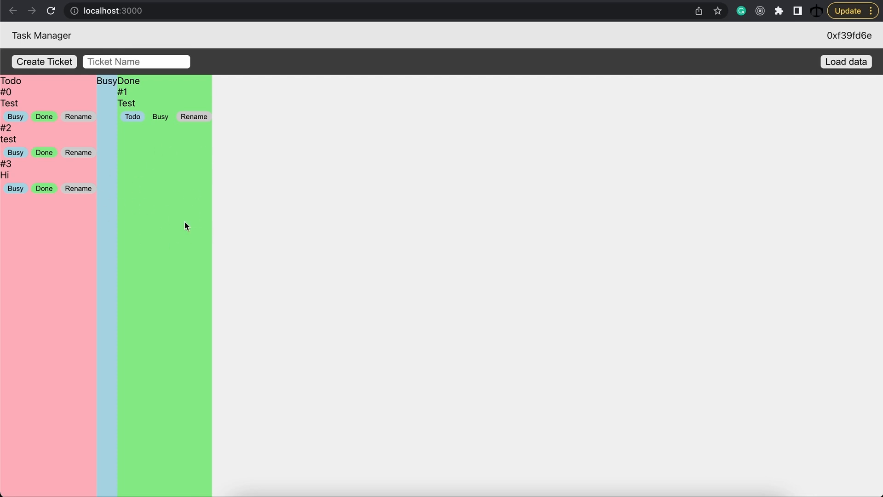
{"action": "mouse_move", "coordinate": [163, 218]}
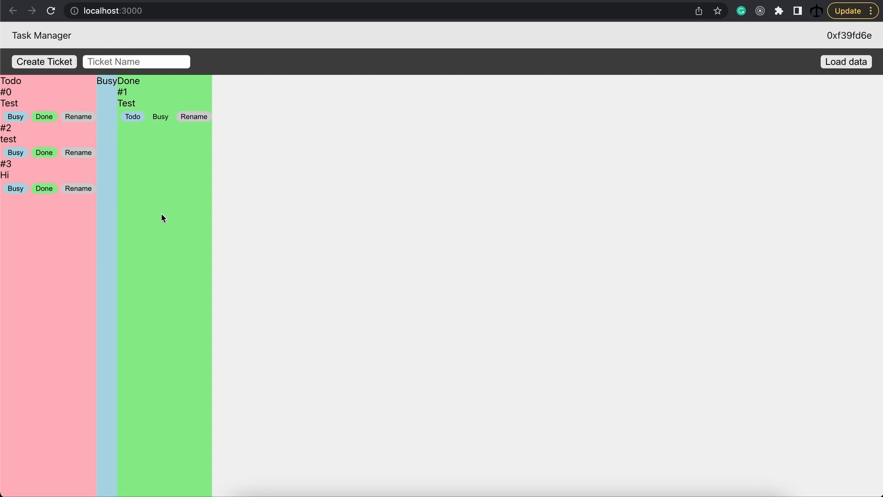
{"action": "mouse_move", "coordinate": [144, 178]}
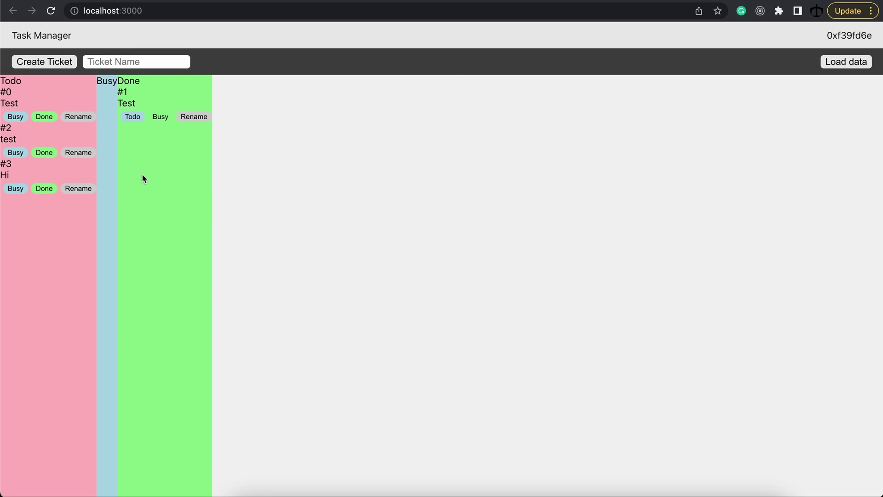
{"action": "mouse_move", "coordinate": [153, 184]}
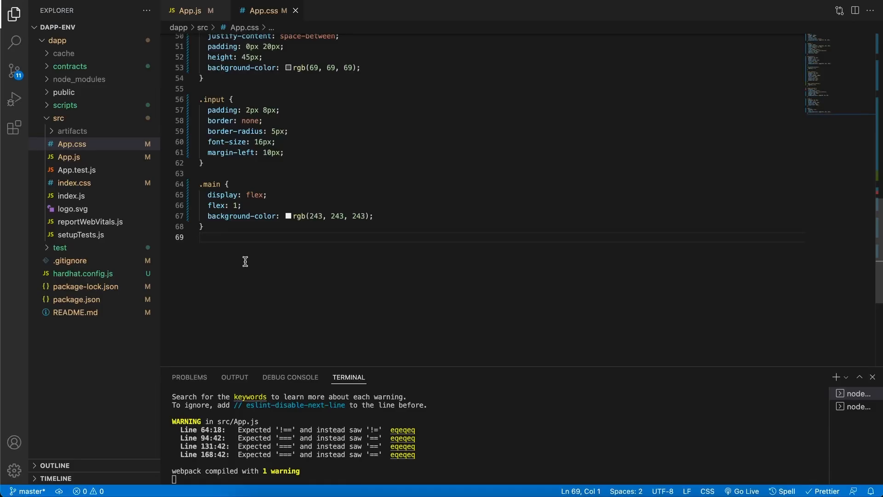
Type a .main_col rule with flex 1, rgb(212,212,212) background, 20px padding, column direction
{"action": "type", "text": ".main_col {"}
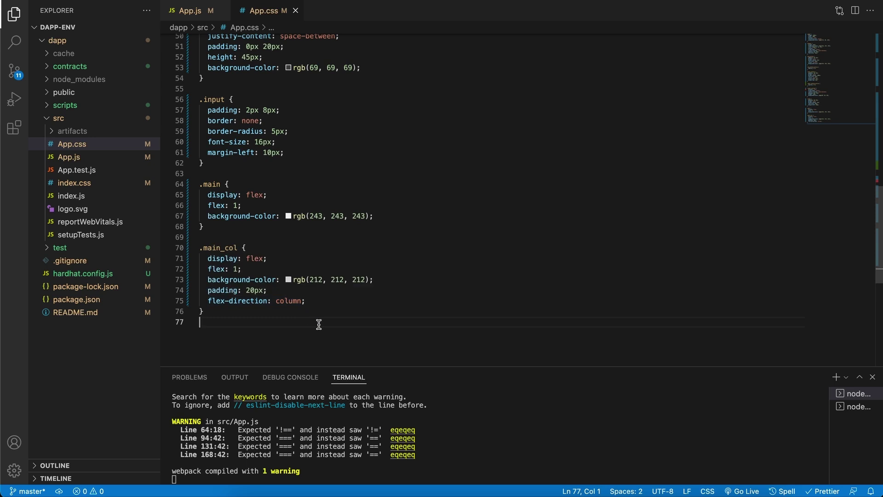
{"action": "mouse_move", "coordinate": [319, 310]}
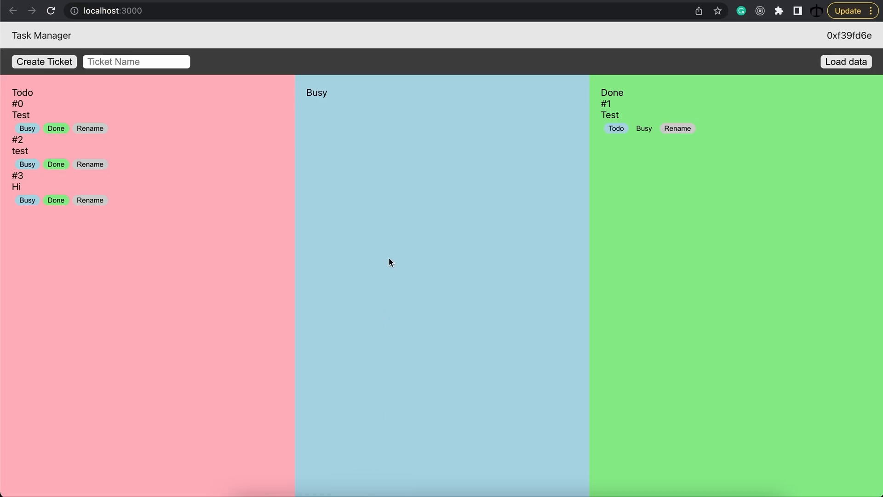
{"action": "mouse_move", "coordinate": [337, 232]}
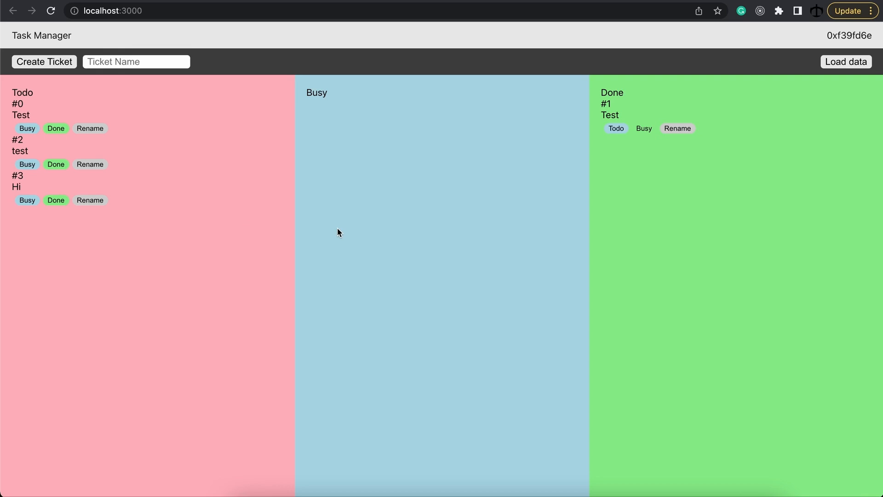
{"action": "mouse_move", "coordinate": [400, 241]}
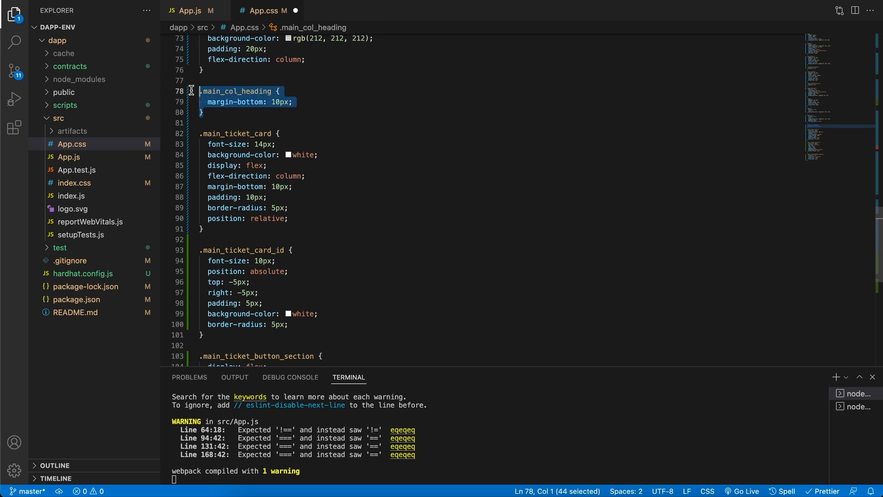
{"action": "mouse_move", "coordinate": [304, 123]}
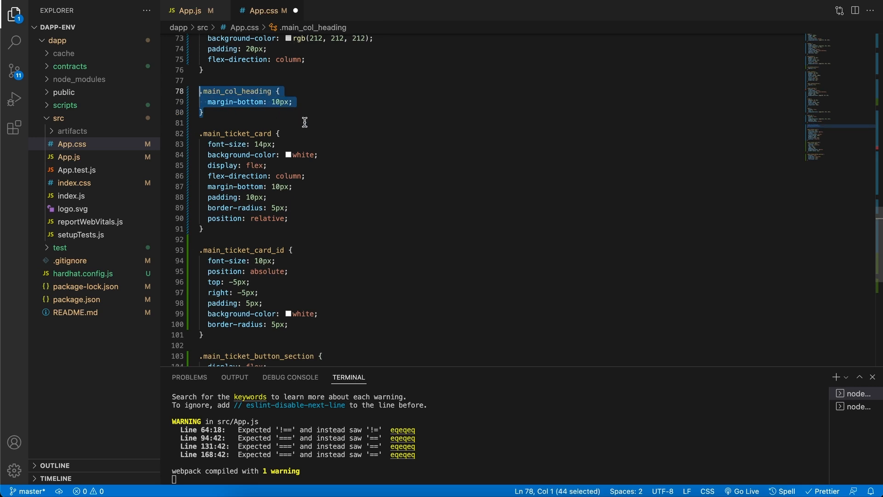
{"action": "mouse_move", "coordinate": [307, 125]}
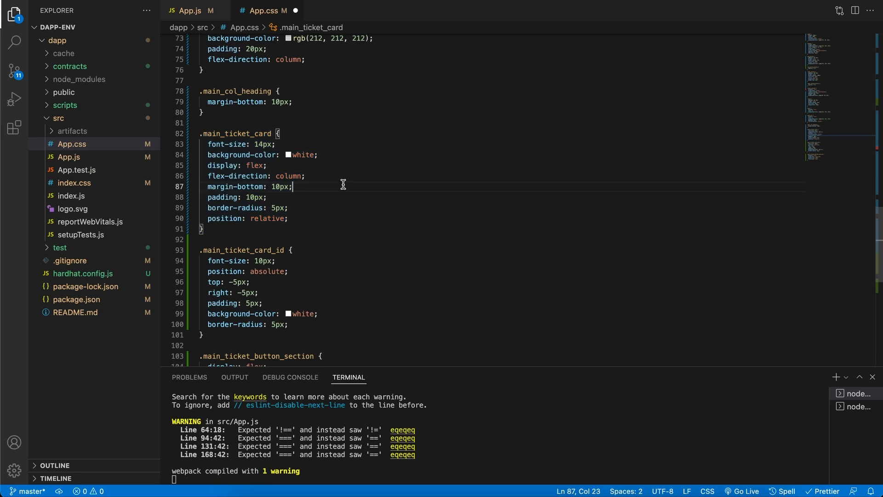
{"action": "mouse_move", "coordinate": [329, 223]}
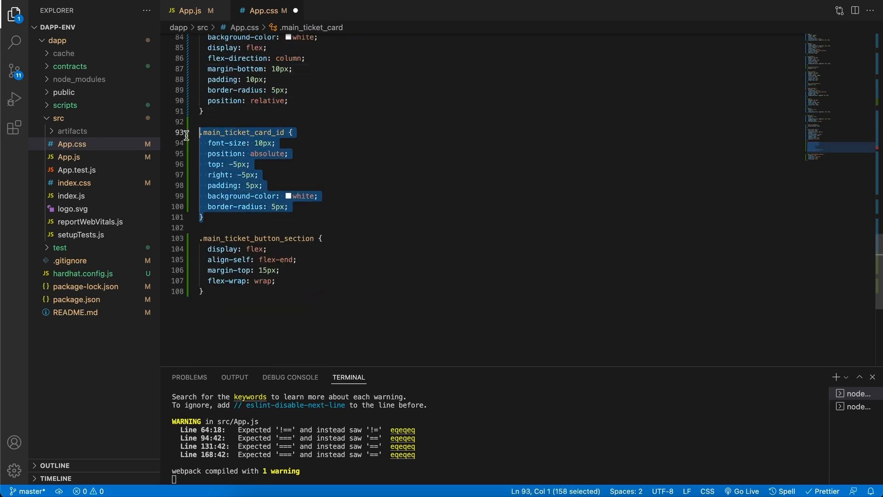
Deselect the newly added .main_ticket_card_id badge rule in App.css
{"action": "left_click", "coordinate": [373, 164]}
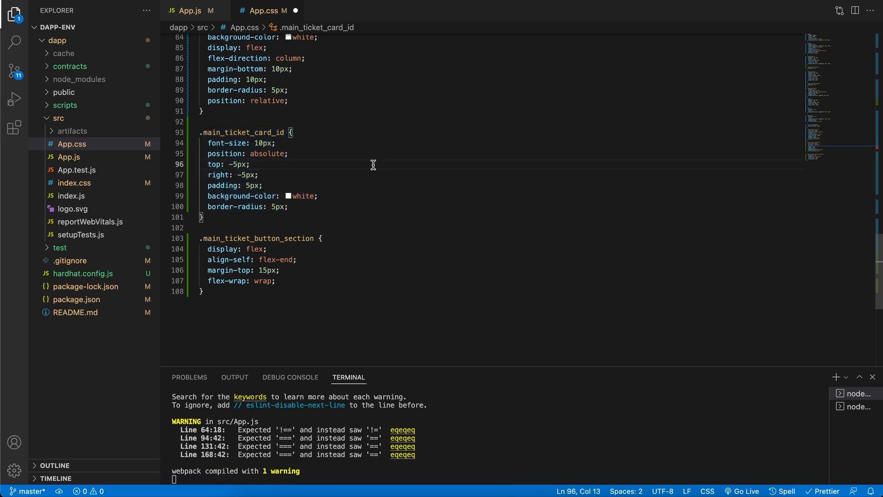
{"action": "mouse_move", "coordinate": [245, 294]}
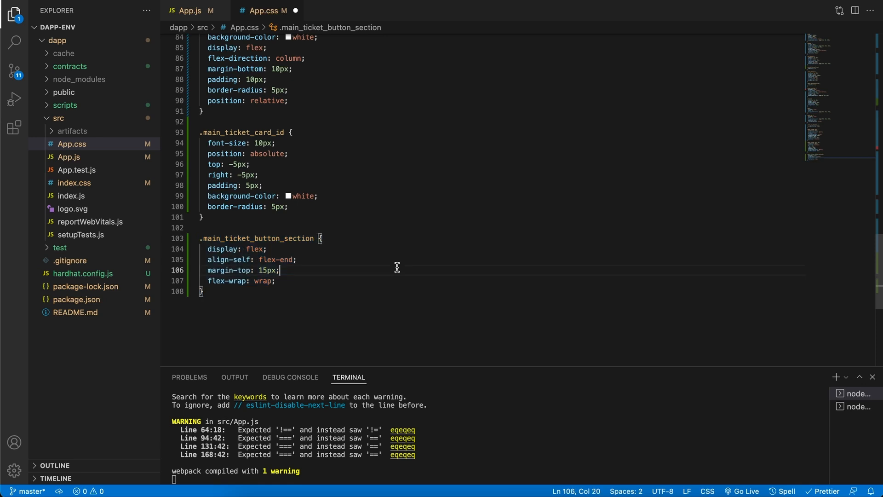
{"action": "mouse_move", "coordinate": [333, 260]}
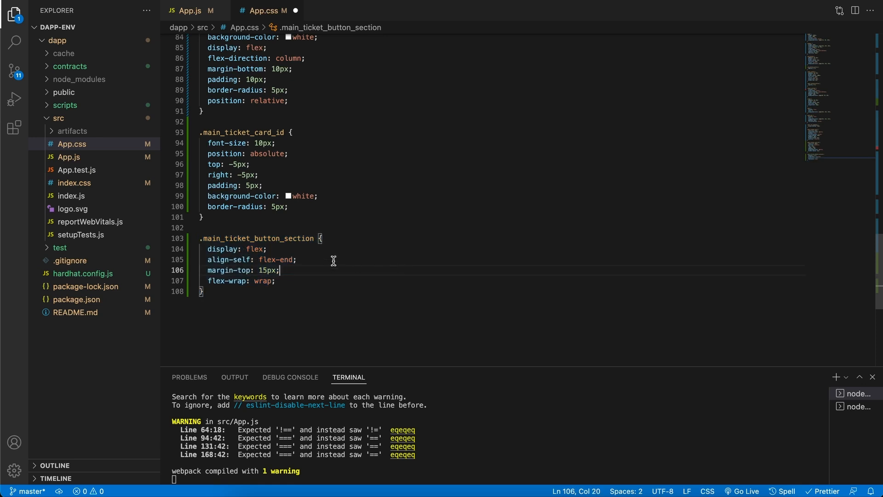
{"action": "mouse_move", "coordinate": [360, 264]}
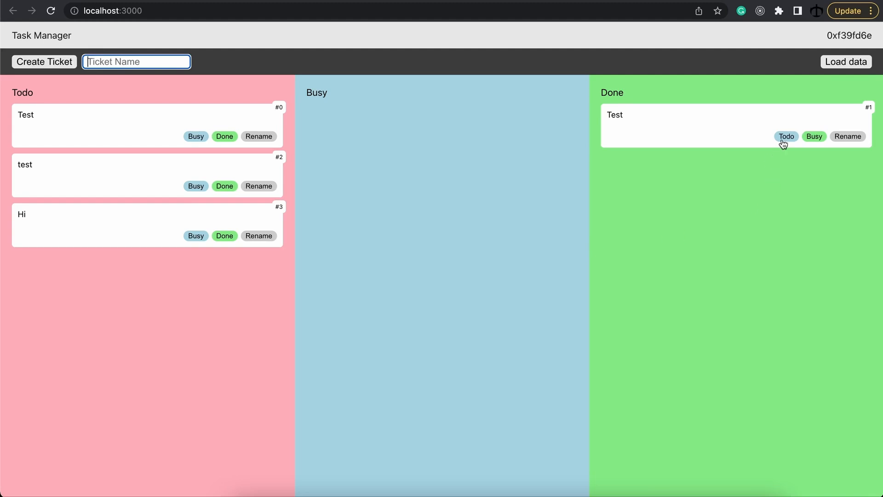
{"action": "mouse_move", "coordinate": [787, 141]}
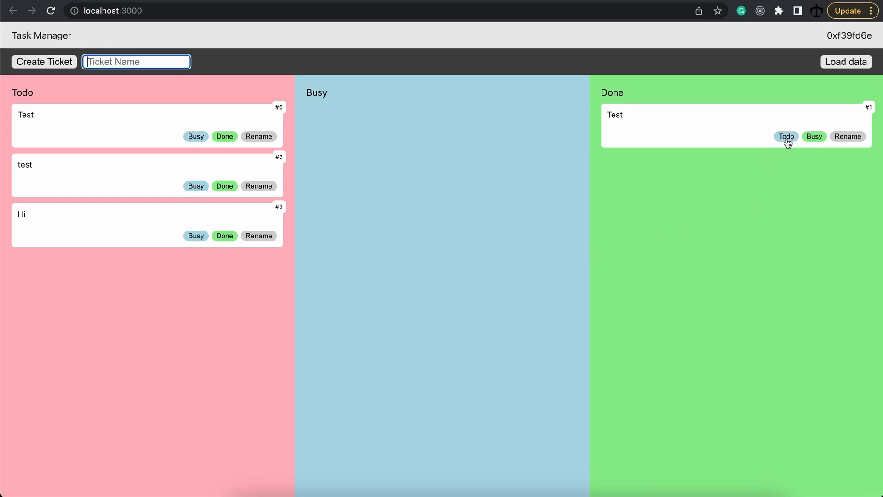
{"action": "mouse_move", "coordinate": [298, 40]}
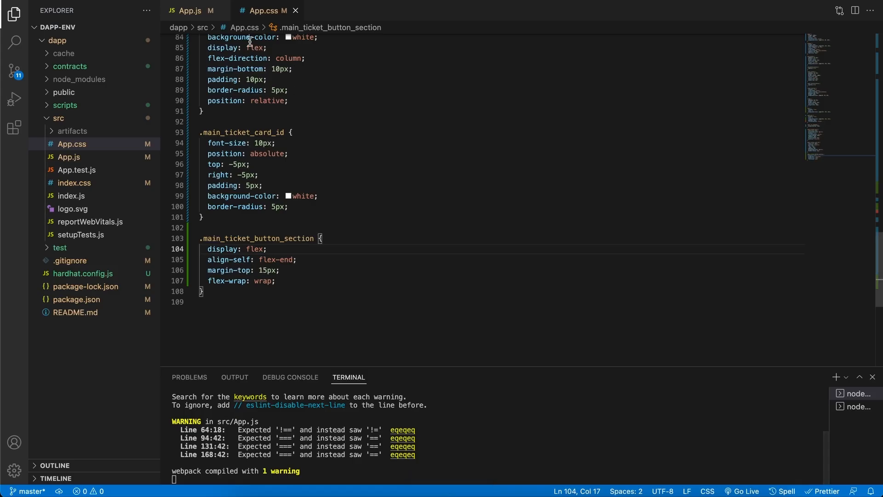
In App.js, make the Busy button lightBlue and the Todo buttons lightPink
{"action": "left_click", "coordinate": [192, 10]}
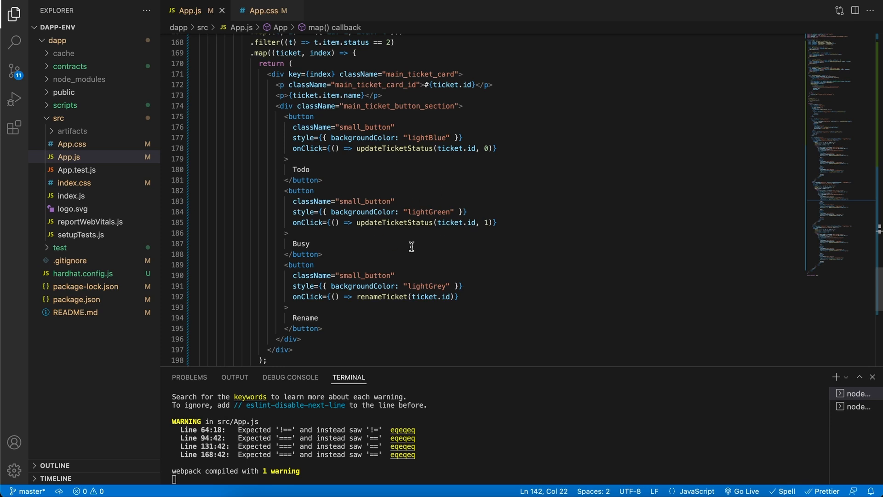
{"action": "left_click", "coordinate": [436, 212]}
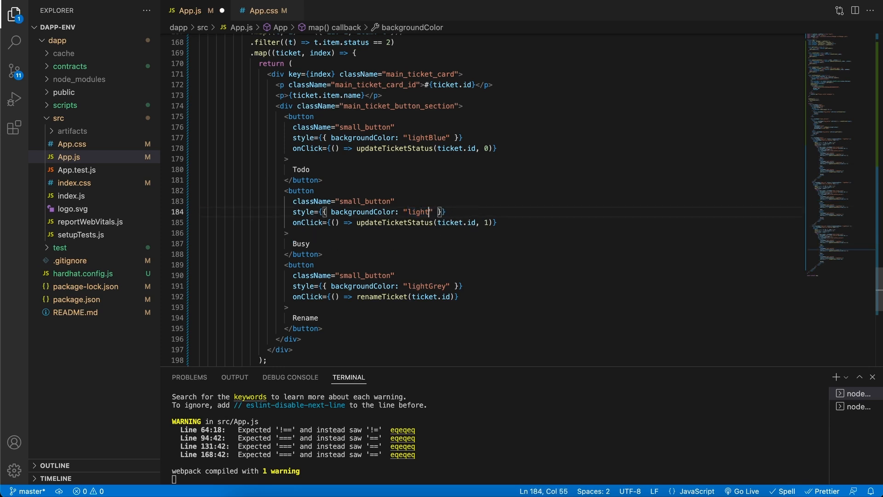
{"action": "type", "text": "Blue"}
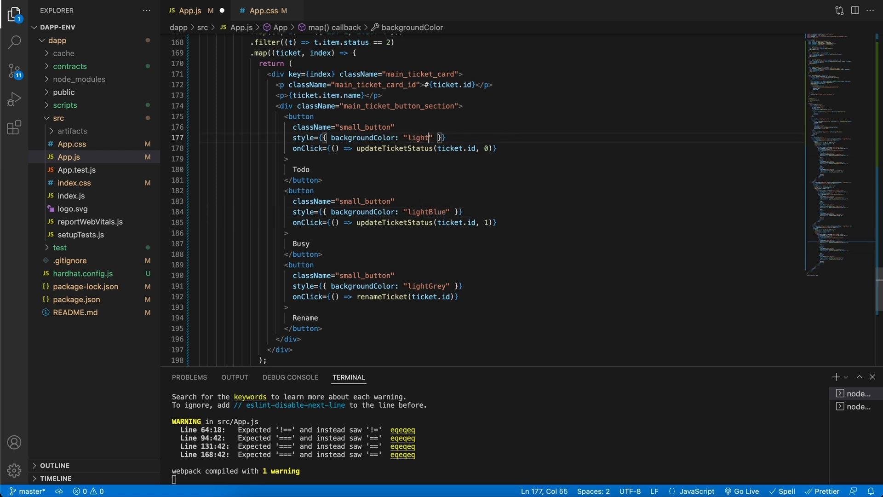
{"action": "type", "text": "Pink"}
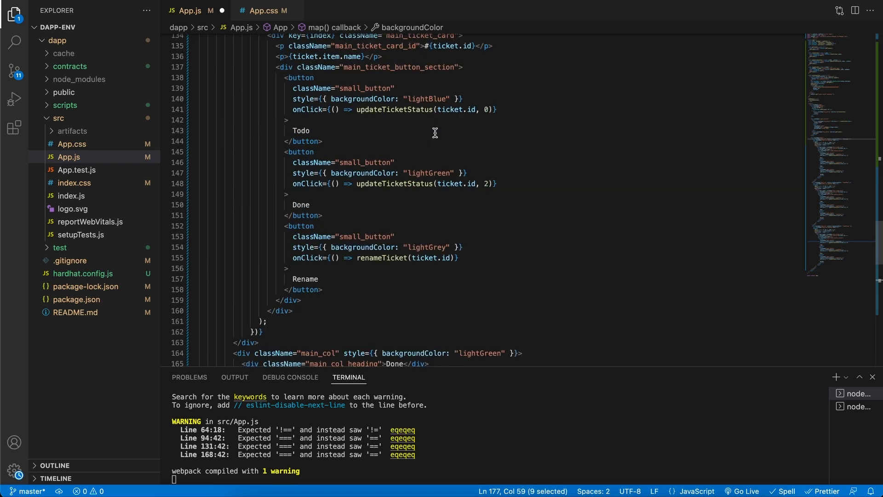
{"action": "type", "text": "lightPink"}
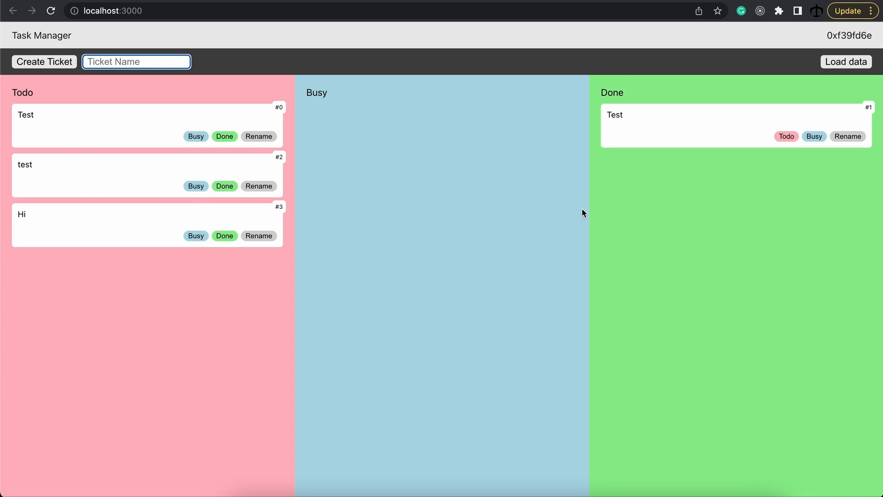
Focus the Ticket Name input on the reloaded board to enter a new ticket
{"action": "left_click", "coordinate": [121, 62]}
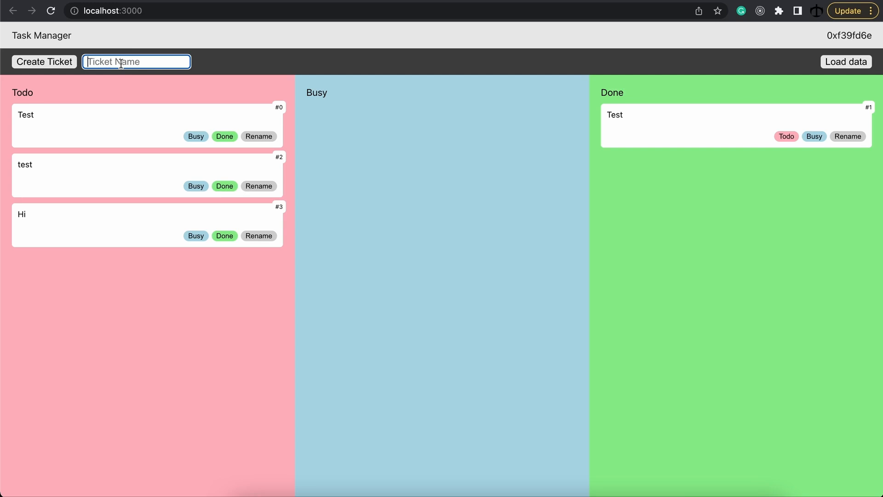
Create ticket 'Refactor the UI' and move it to Busy, approving both MetaMask transactions
{"action": "type", "text": "Refactor the UI"}
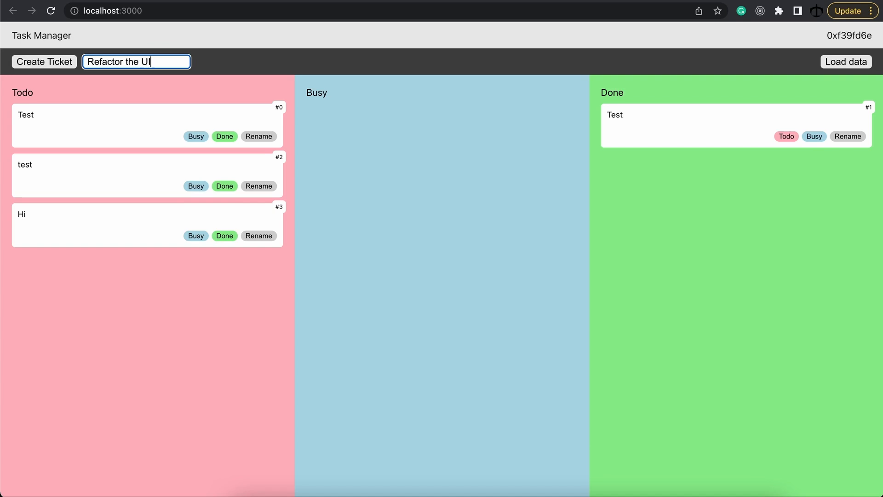
{"action": "mouse_move", "coordinate": [123, 77]}
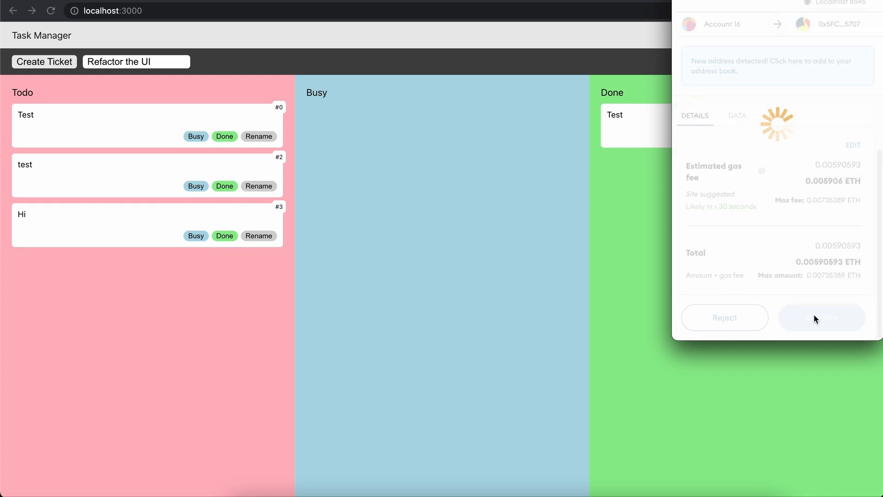
{"action": "left_click", "coordinate": [821, 318]}
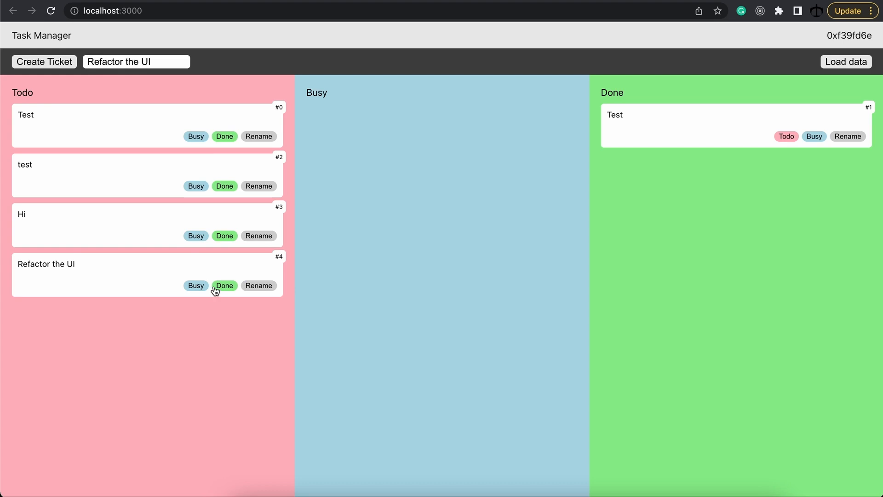
{"action": "mouse_move", "coordinate": [212, 269]}
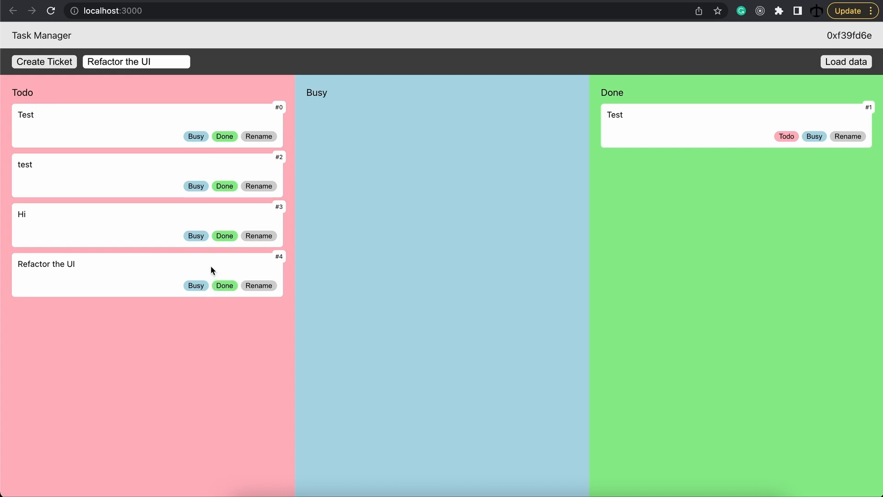
{"action": "left_click", "coordinate": [196, 285]}
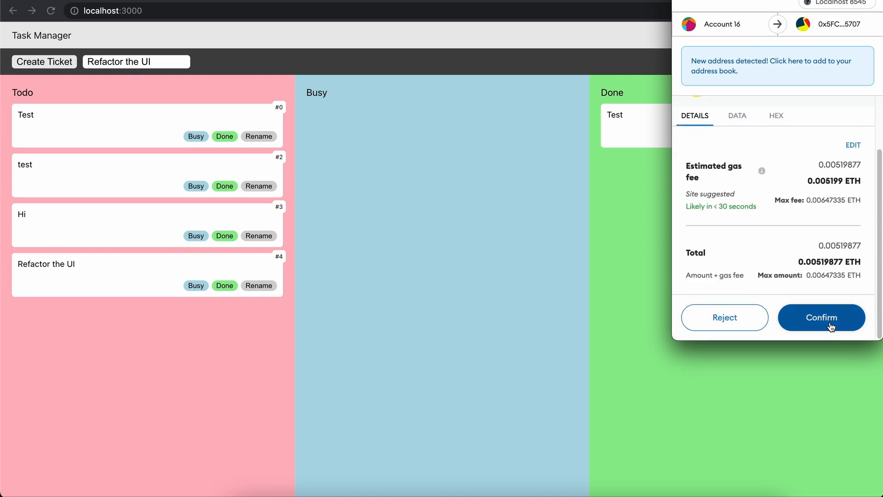
{"action": "left_click", "coordinate": [821, 318]}
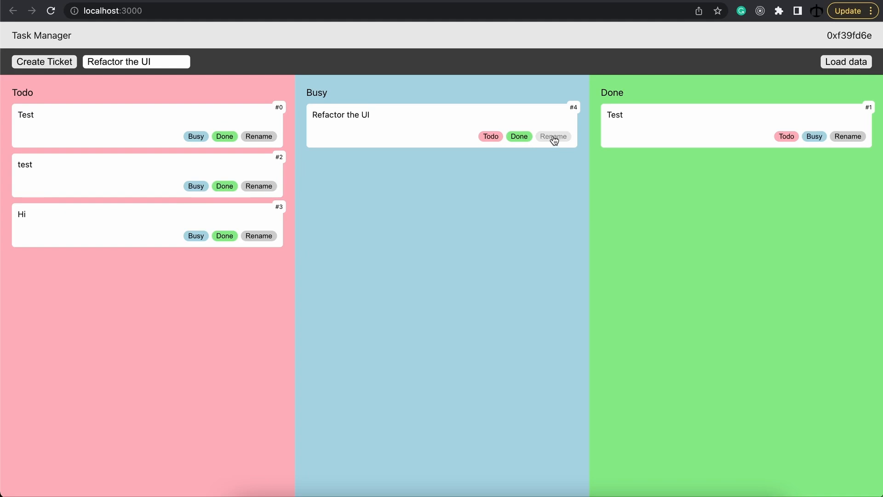
{"action": "left_click", "coordinate": [553, 136]}
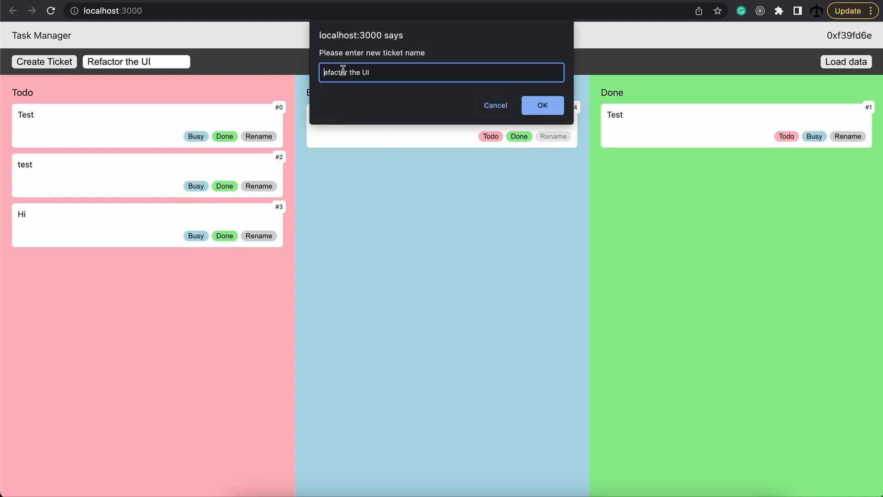
Rename ticket #4 to 'Daniel refactor the UI' and confirm it in MetaMask
{"action": "type", "text": "Daniel"}
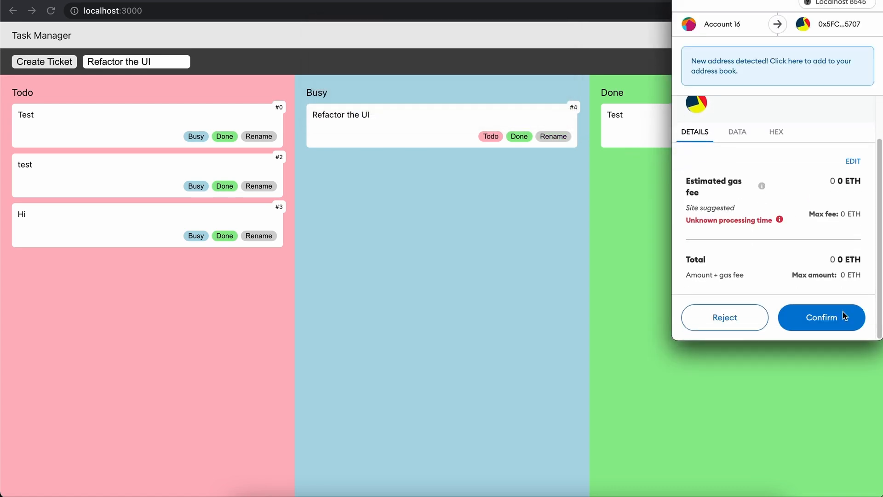
{"action": "left_click", "coordinate": [822, 317]}
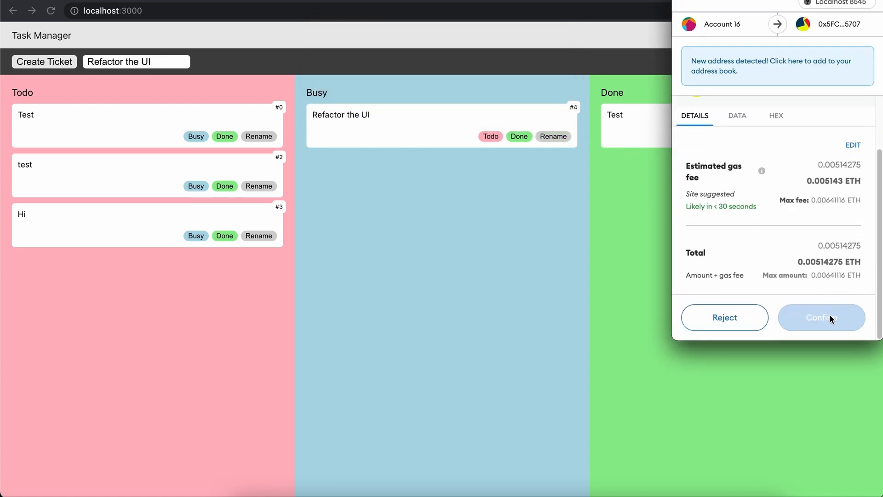
{"action": "left_click", "coordinate": [821, 318]}
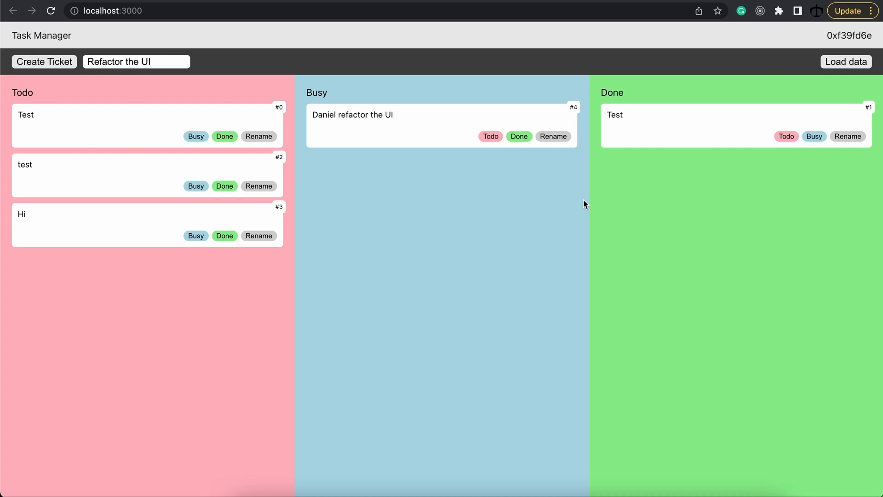
{"action": "mouse_move", "coordinate": [467, 310]}
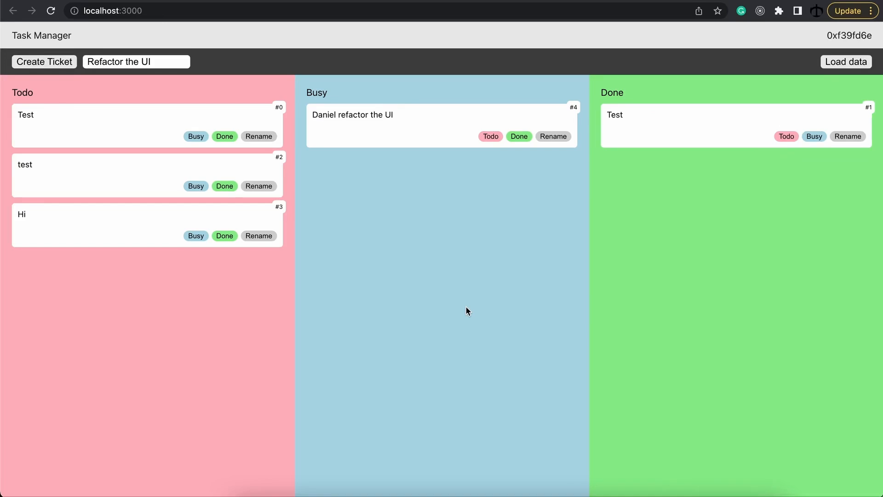